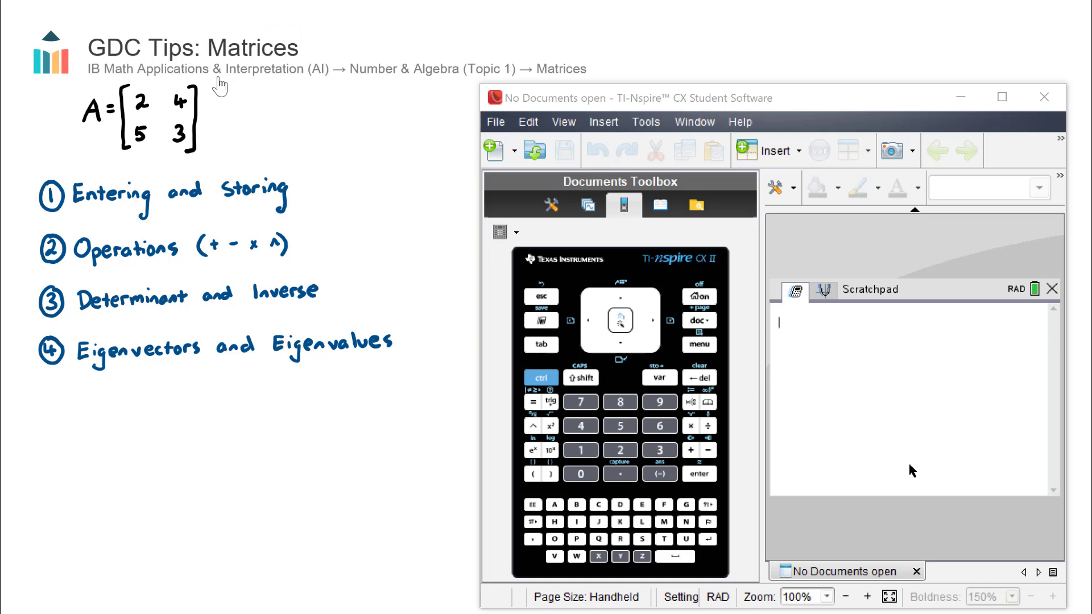
{"action": "mouse_move", "coordinate": [314, 63]}
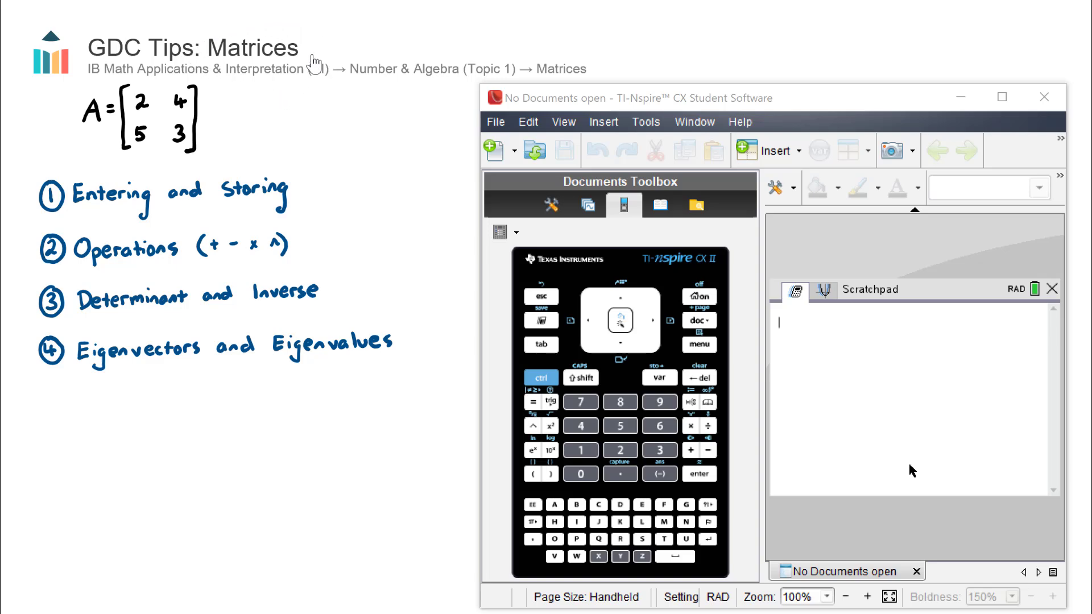
{"action": "mouse_move", "coordinate": [249, 75]}
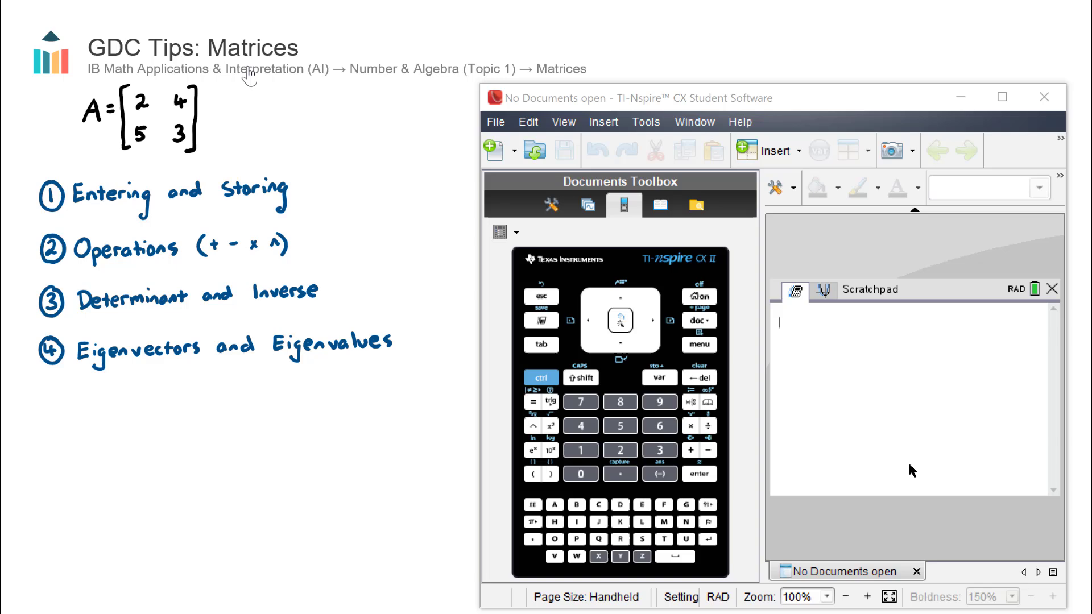
{"action": "mouse_move", "coordinate": [263, 85]}
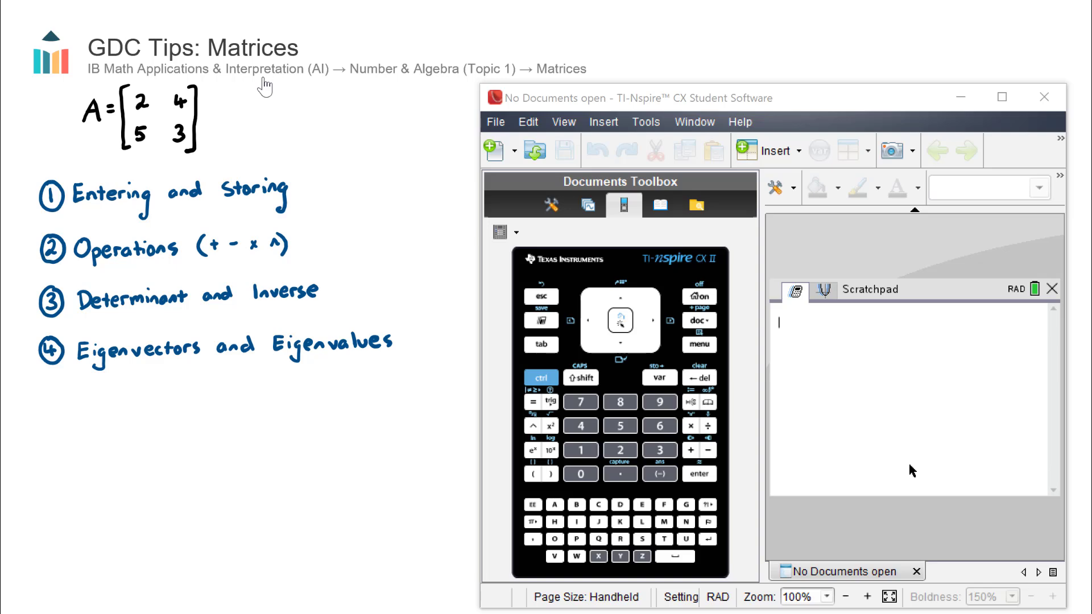
{"action": "mouse_move", "coordinate": [116, 135]}
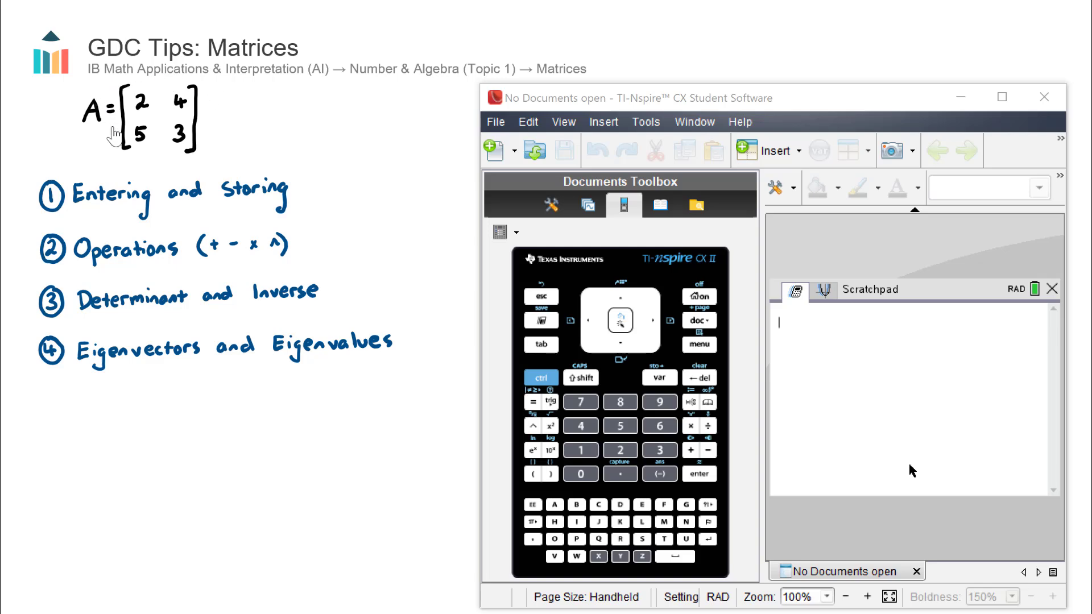
{"action": "mouse_move", "coordinate": [162, 138]}
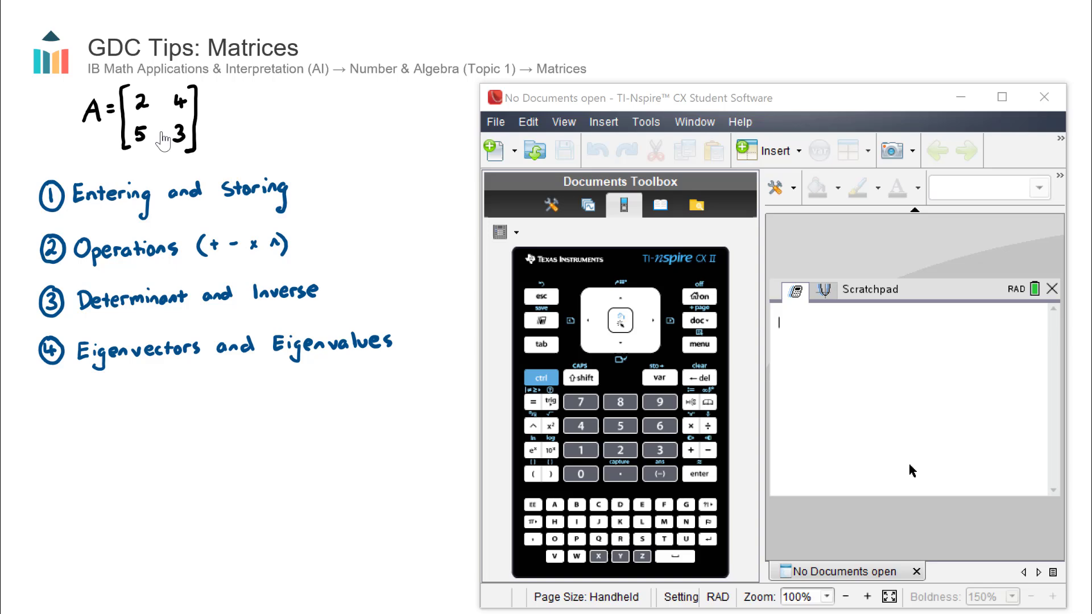
{"action": "mouse_move", "coordinate": [606, 250]}
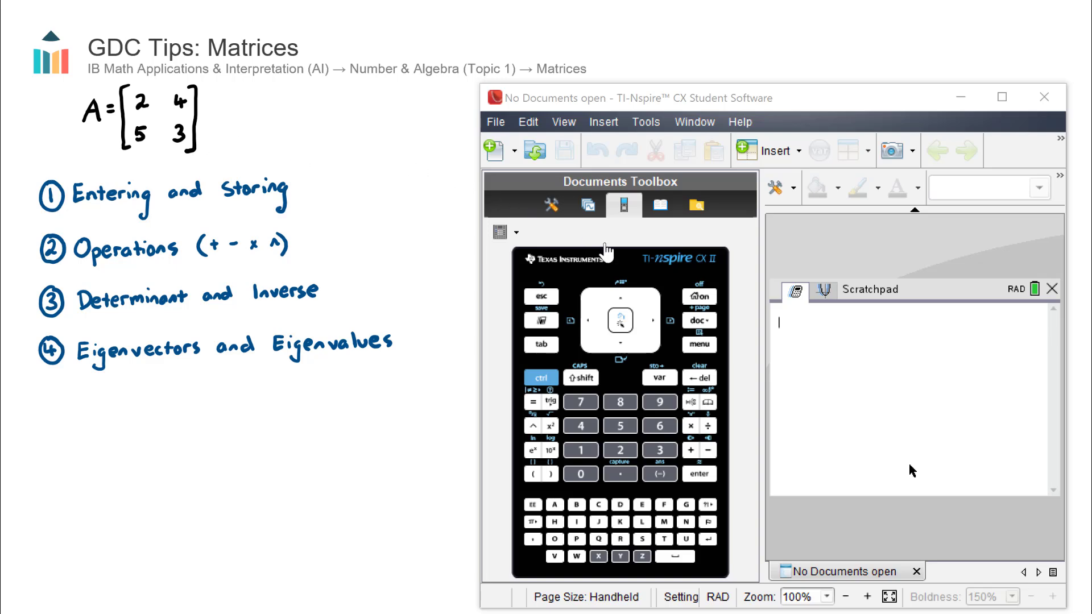
Create a 2×2 matrix via Matrix & Vector > Create, fill rows 2 4 and 5 3, and evaluate it
{"action": "left_click", "coordinate": [698, 344]}
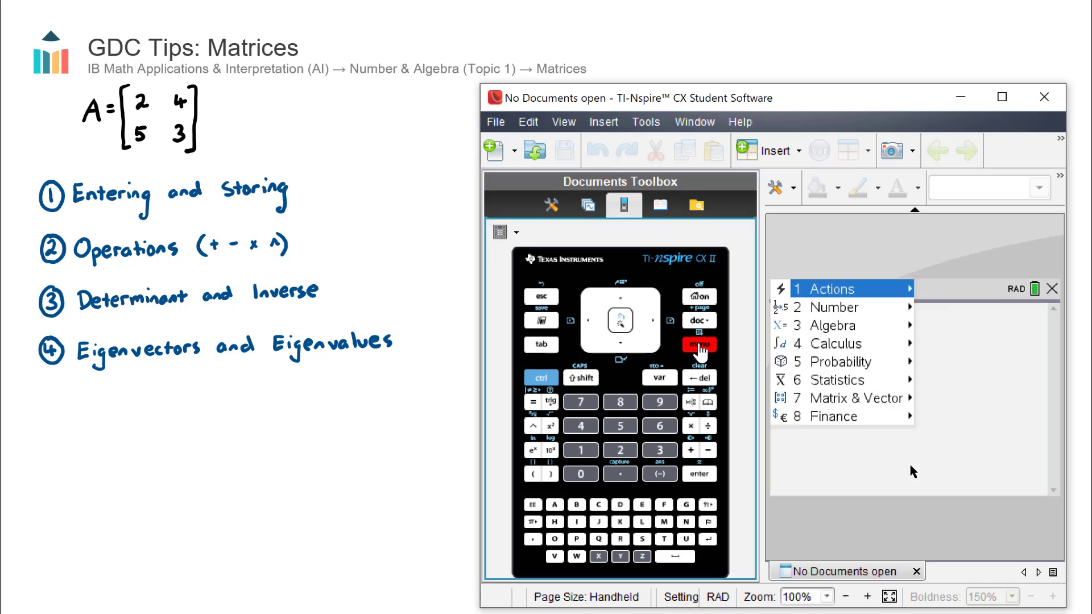
{"action": "left_click", "coordinate": [830, 398]}
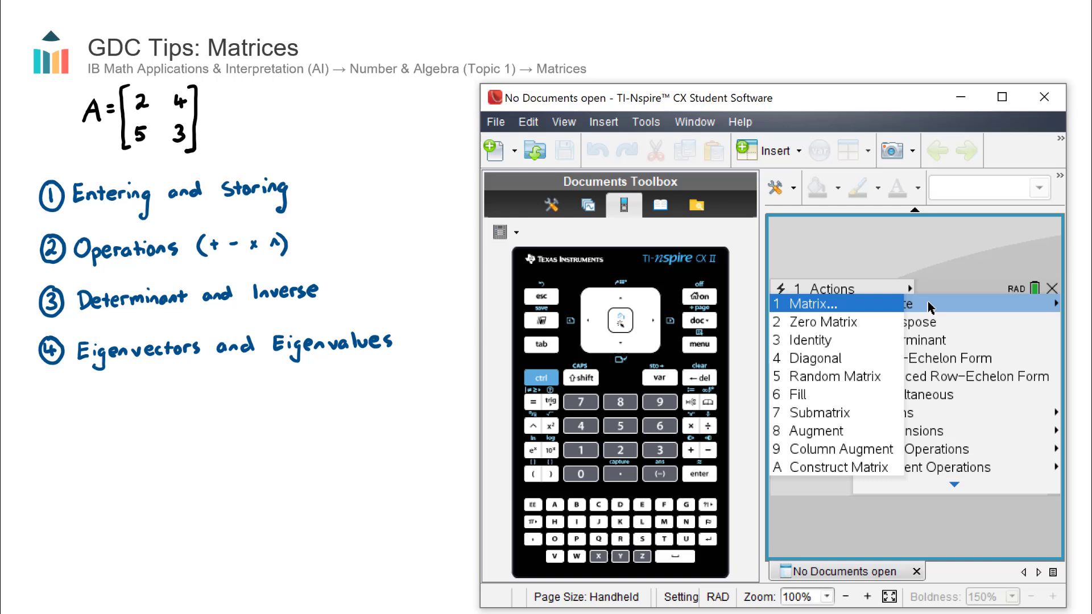
{"action": "left_click", "coordinate": [813, 305]}
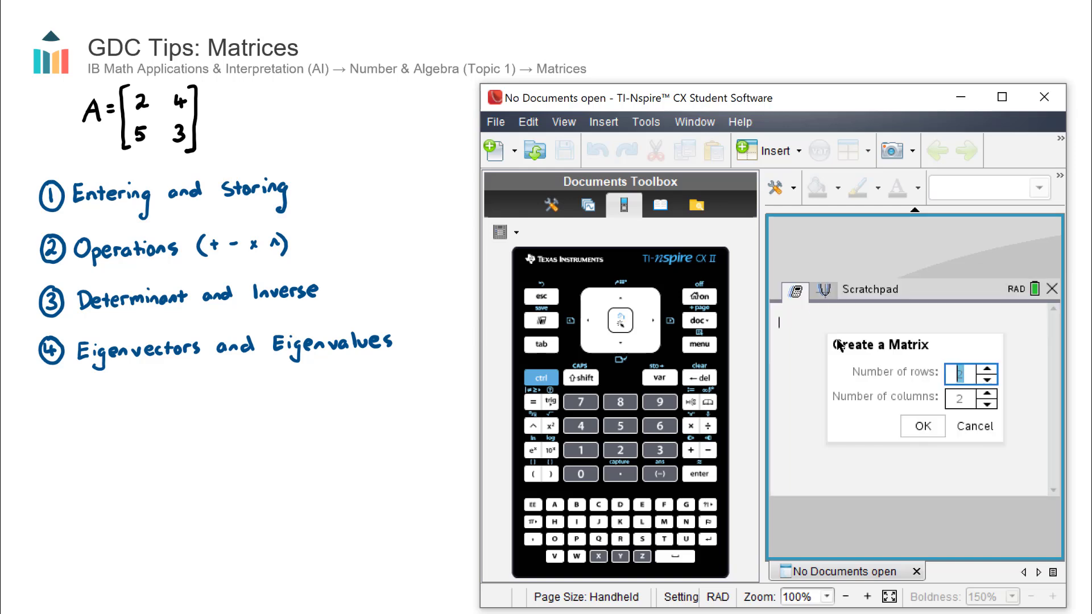
{"action": "mouse_move", "coordinate": [970, 404]}
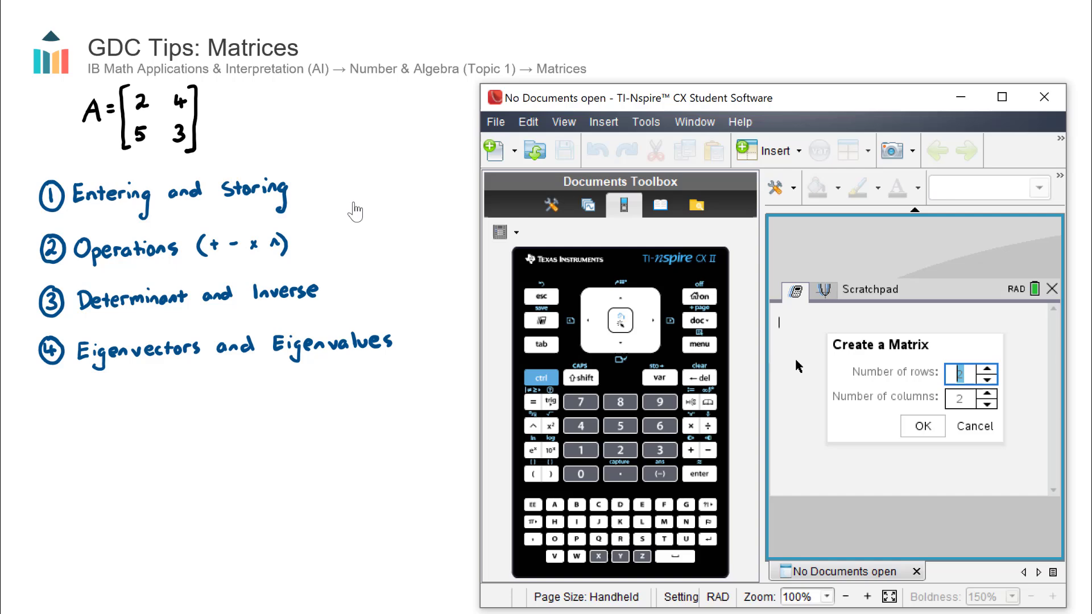
{"action": "mouse_move", "coordinate": [135, 118]}
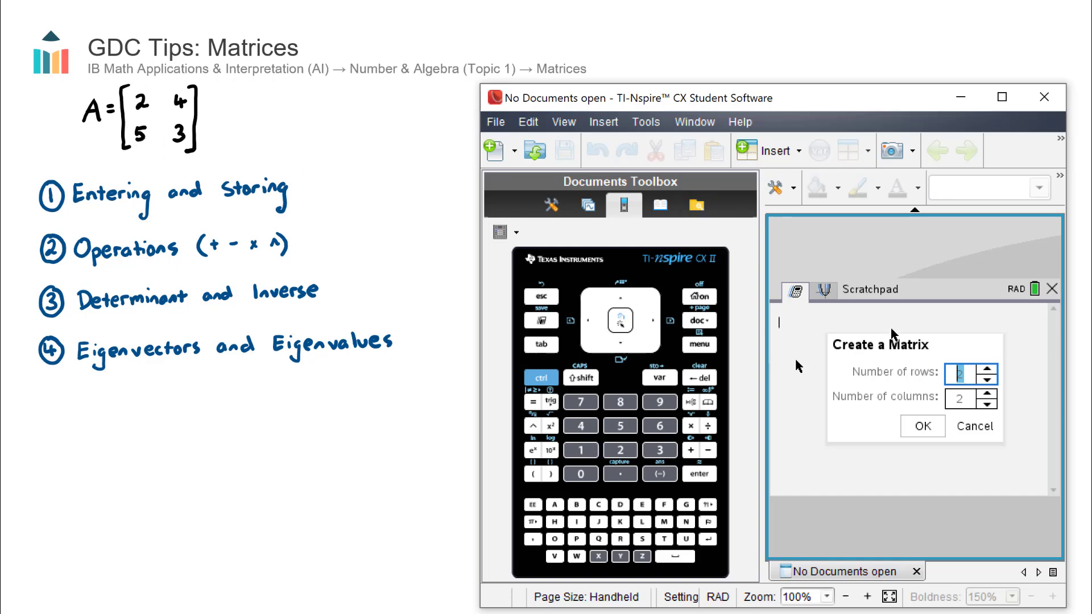
{"action": "mouse_move", "coordinate": [919, 441]}
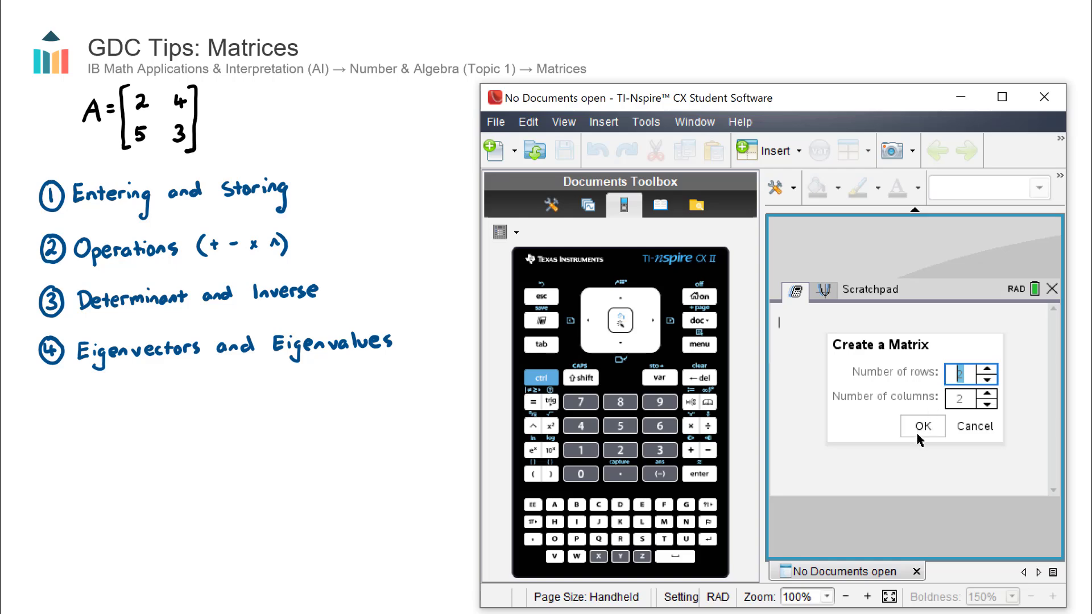
{"action": "left_click", "coordinate": [920, 426]}
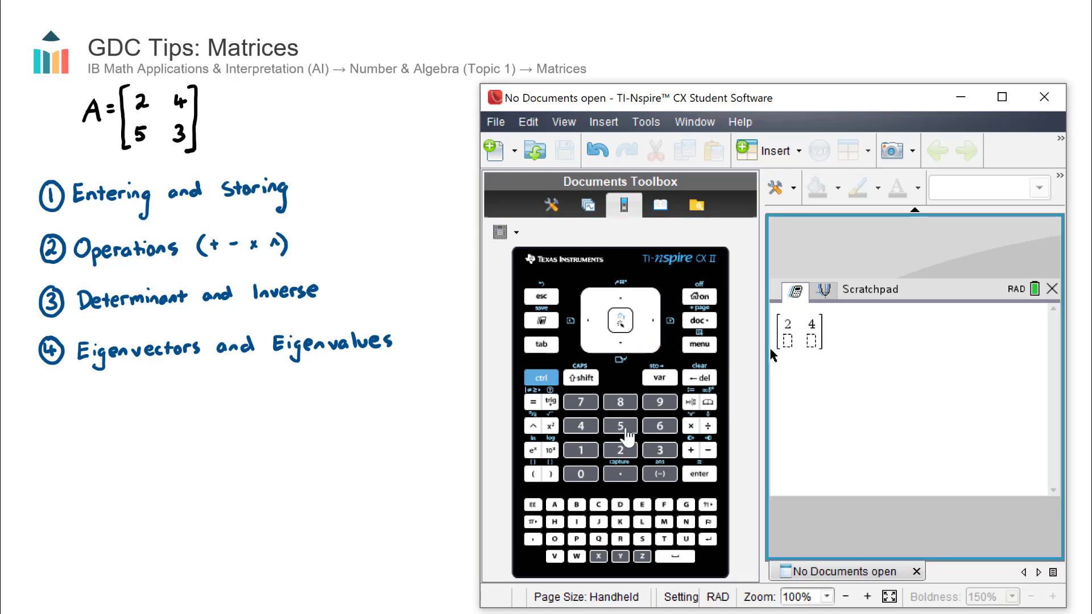
{"action": "left_click", "coordinate": [657, 450]}
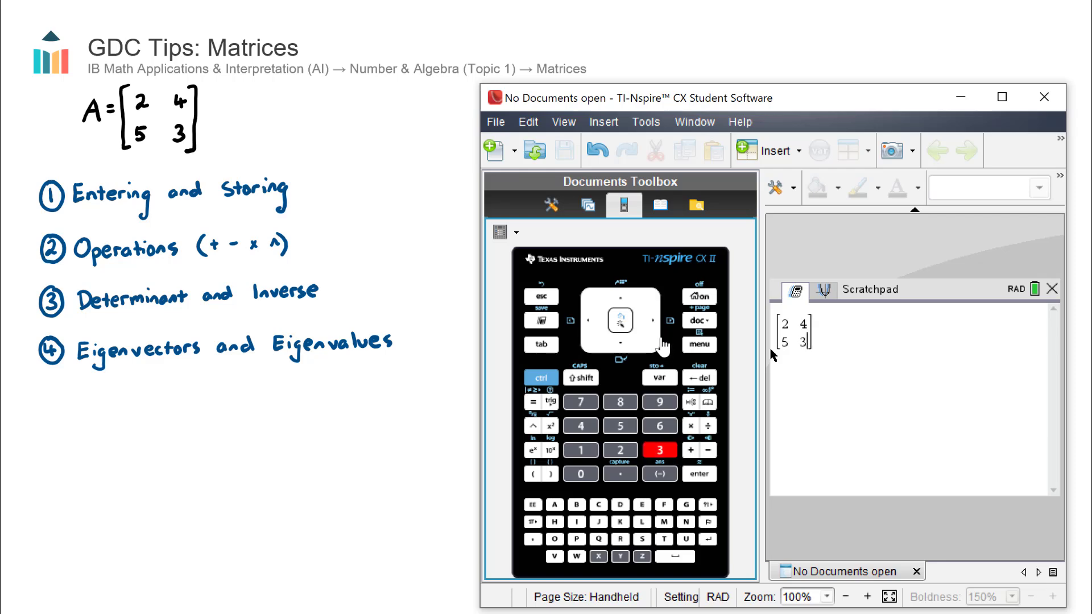
{"action": "left_click", "coordinate": [698, 473]}
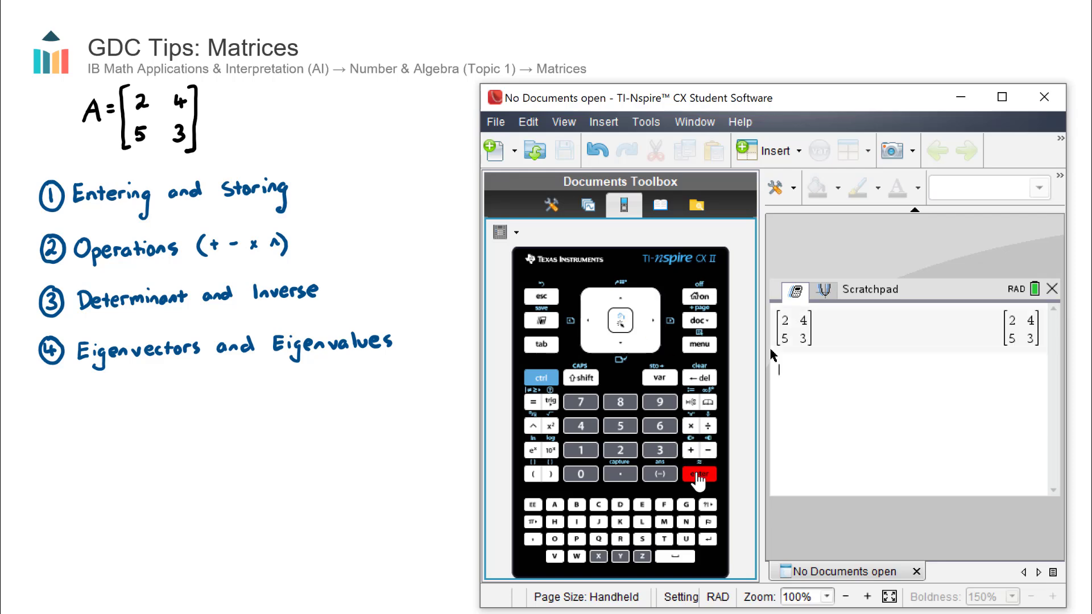
Store the matrix result to variable a with sto→, then recall a to get [2 4; 5 3]
{"action": "left_click", "coordinate": [700, 475]}
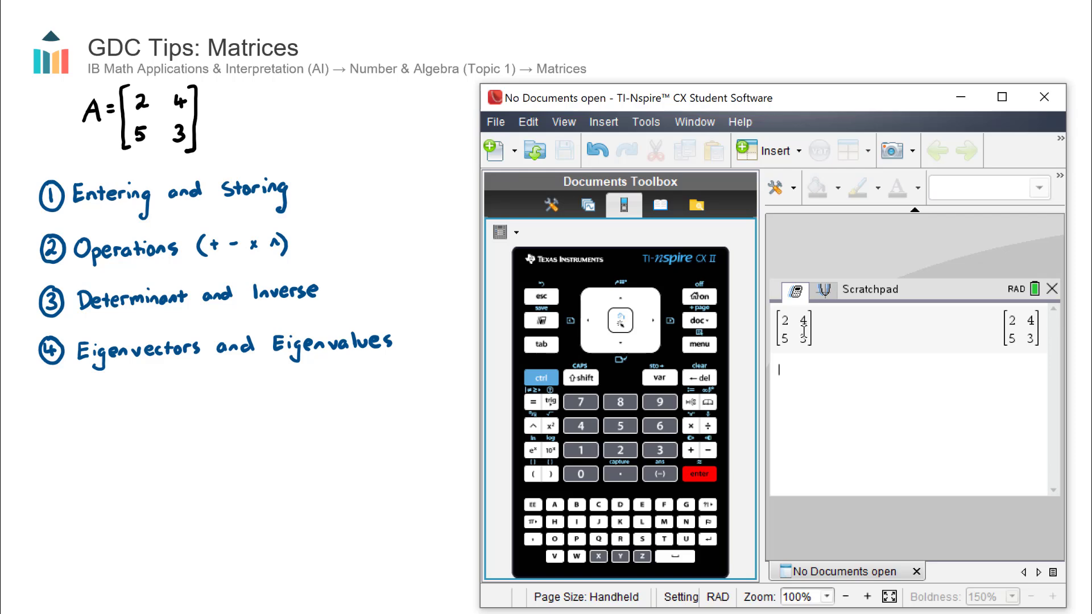
{"action": "mouse_move", "coordinate": [879, 331]}
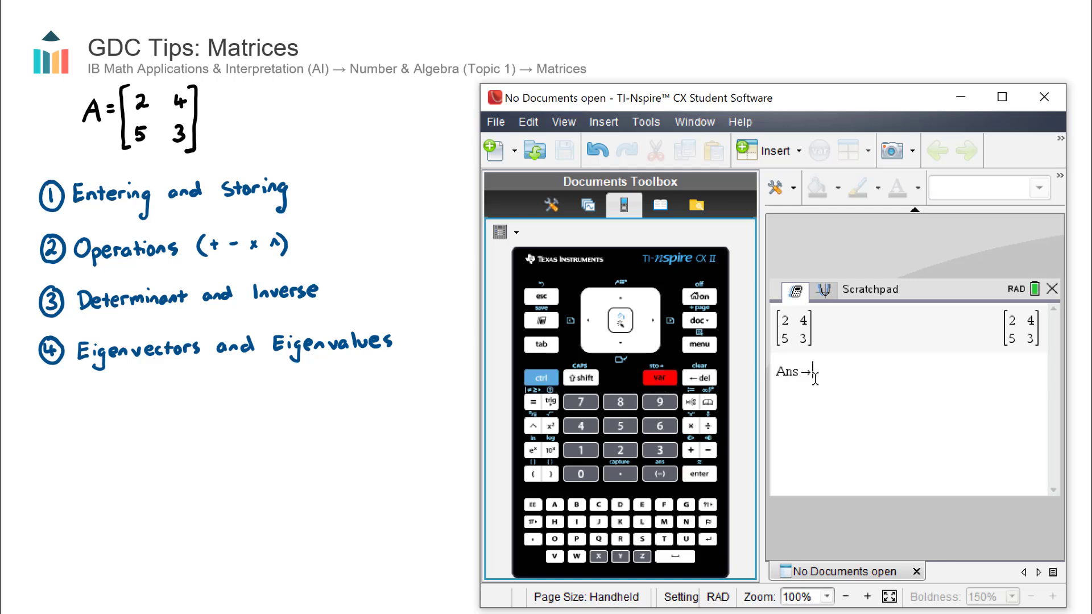
{"action": "mouse_move", "coordinate": [554, 509]}
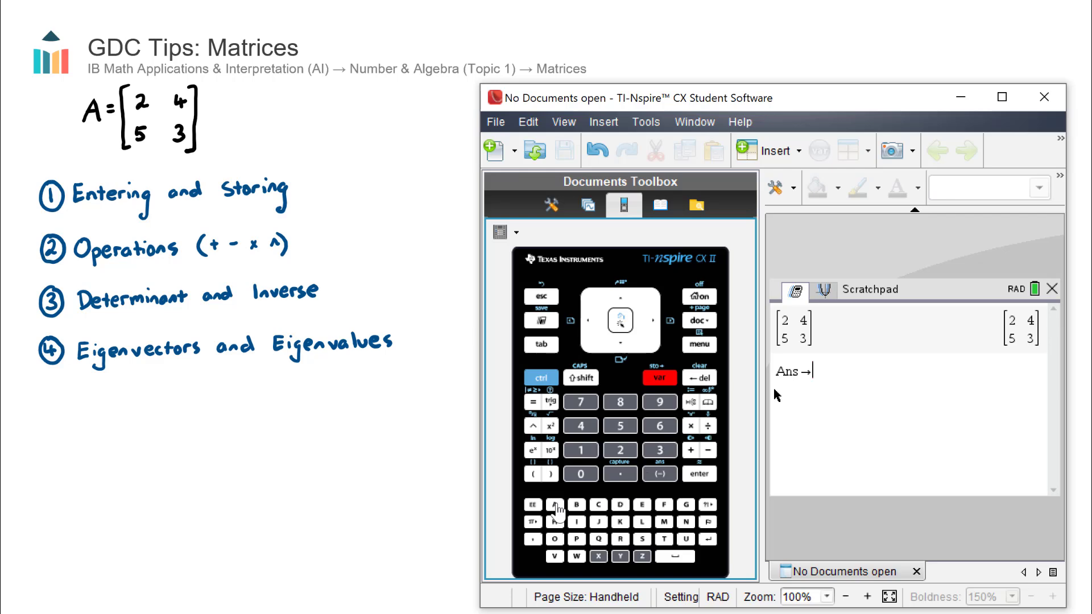
{"action": "left_click", "coordinate": [555, 504]}
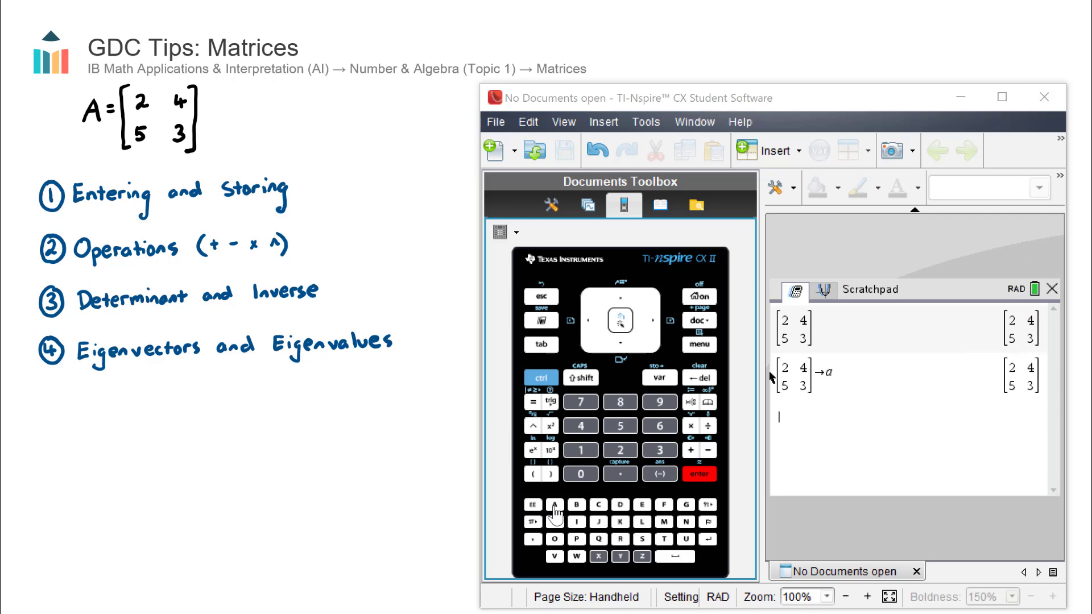
{"action": "left_click", "coordinate": [698, 474]}
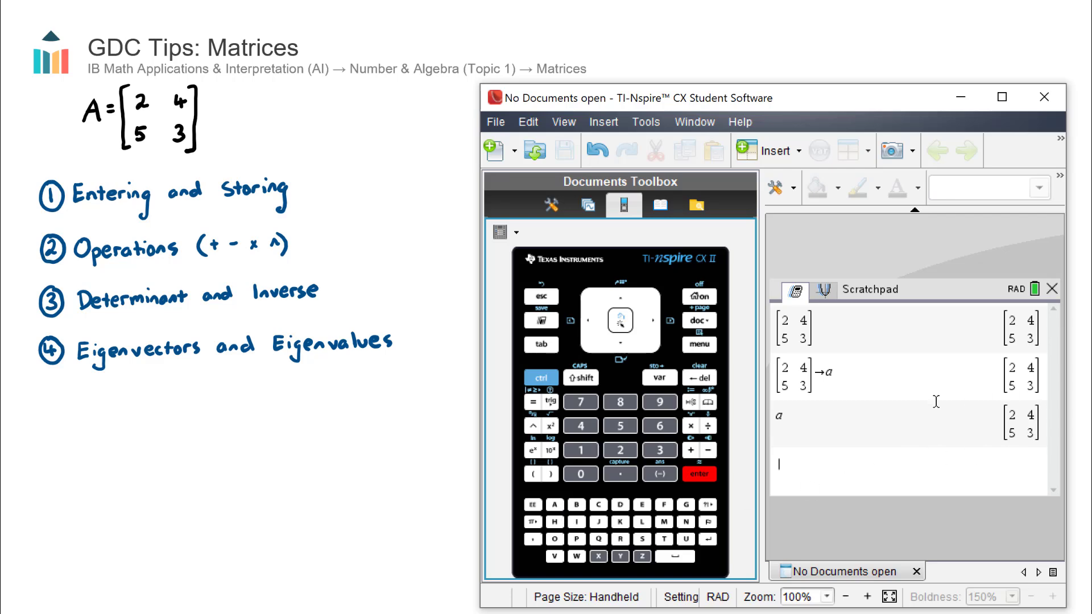
{"action": "mouse_move", "coordinate": [555, 505]}
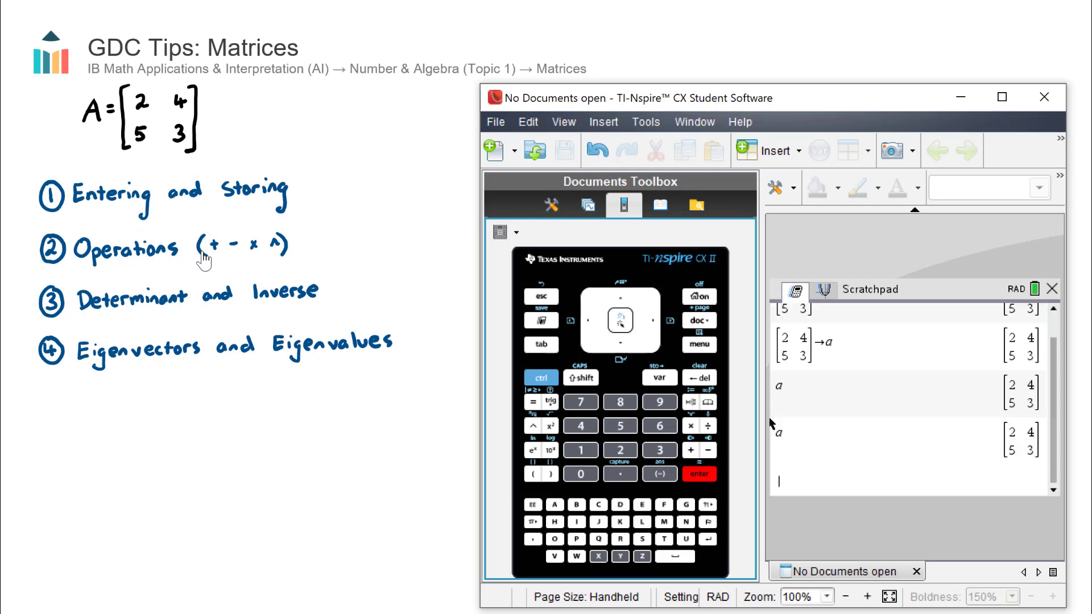
{"action": "mouse_move", "coordinate": [248, 207]}
{"action": "type", "text": "a"}
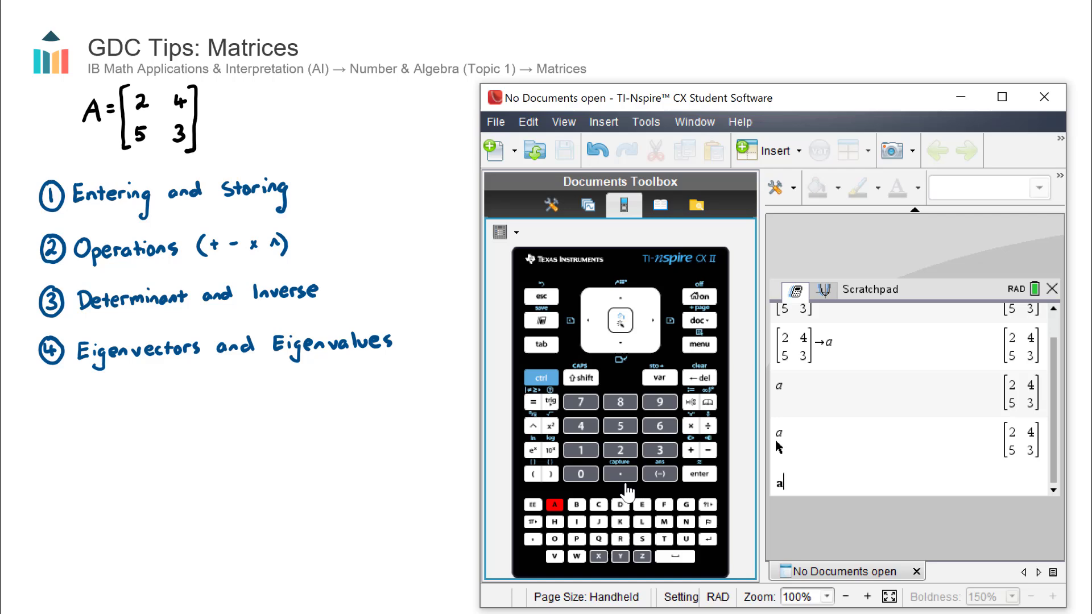
Evaluate a+a, a·a = [24 20; 25 29] and a^5 = [7452 7484; 9355 9323]
{"action": "type", "text": "+a"}
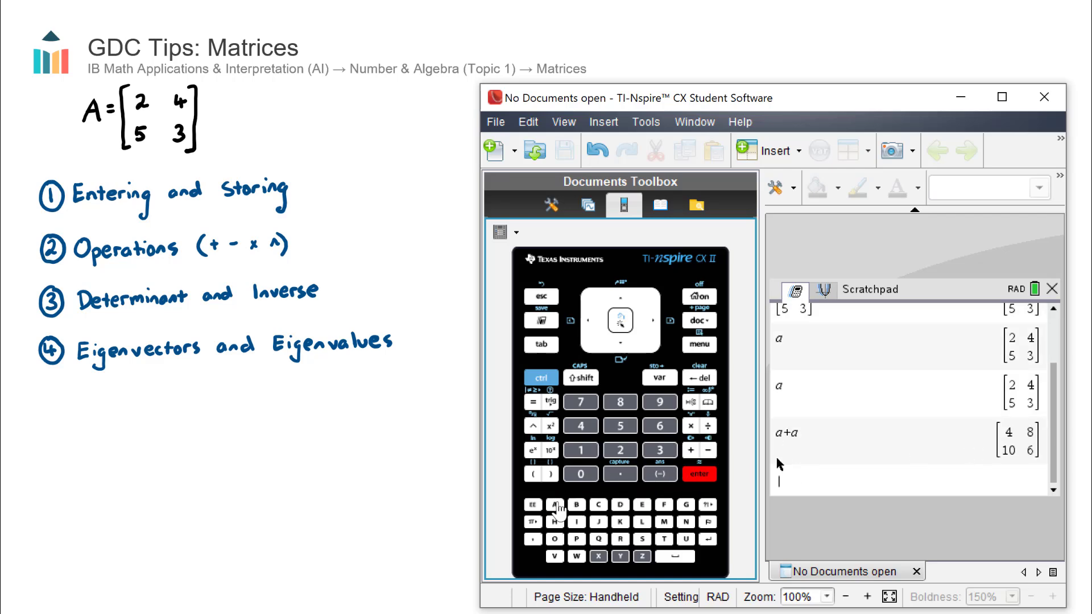
{"action": "left_click", "coordinate": [555, 504]}
{"action": "type", "text": "a-a"}
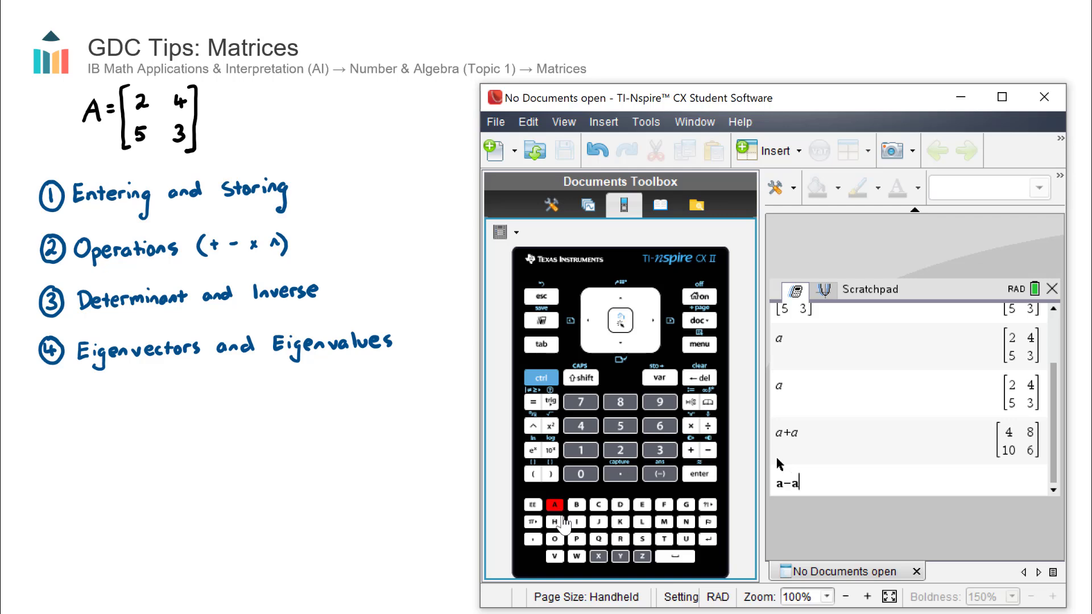
{"action": "left_click", "coordinate": [700, 473]}
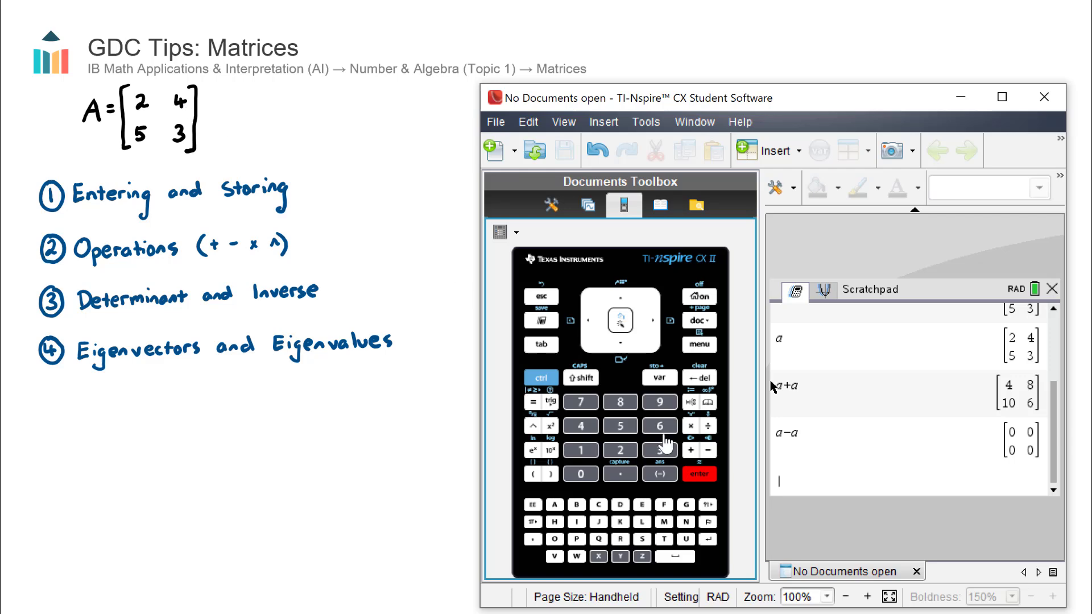
{"action": "left_click", "coordinate": [554, 504]}
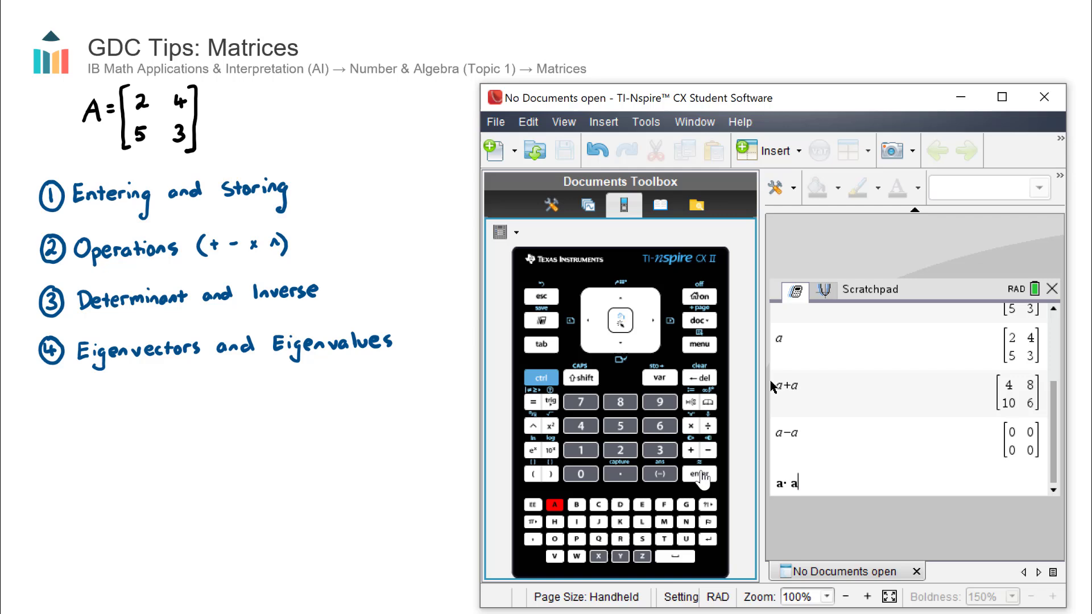
{"action": "left_click", "coordinate": [699, 473]}
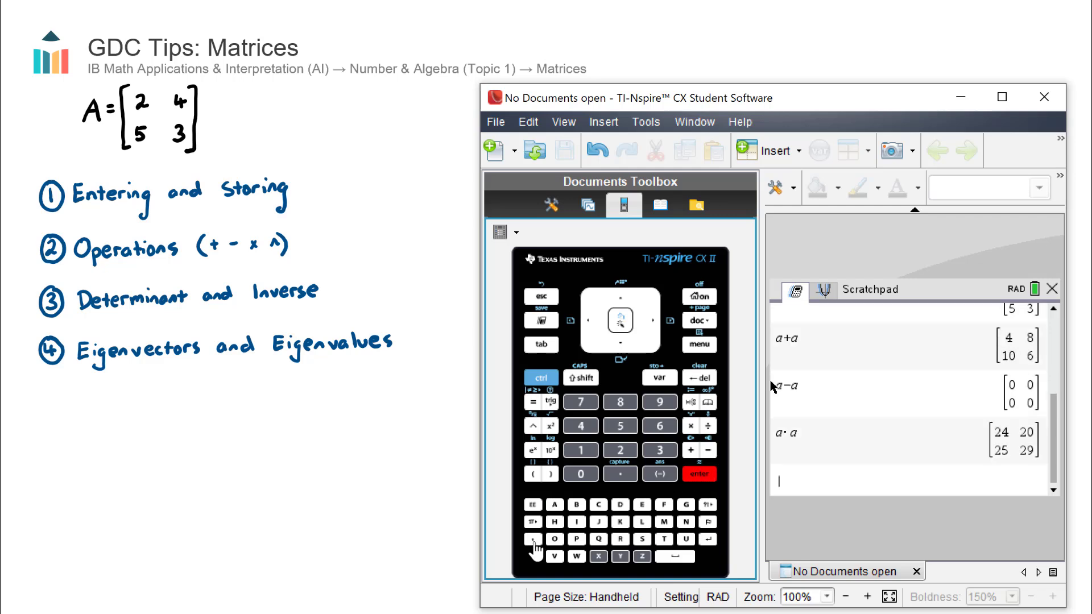
{"action": "left_click", "coordinate": [619, 425]}
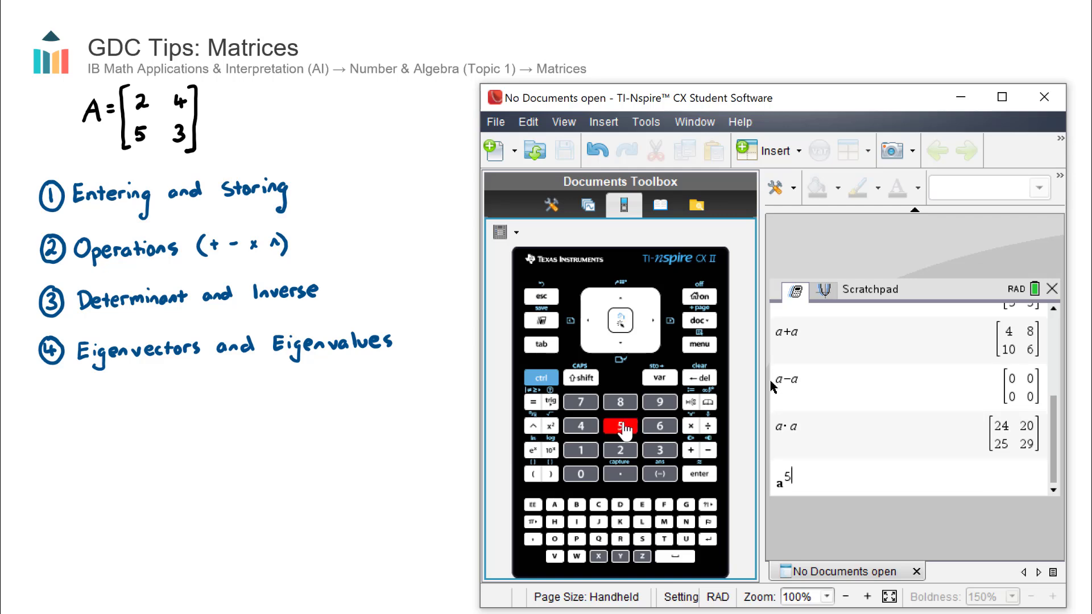
{"action": "left_click", "coordinate": [698, 473]}
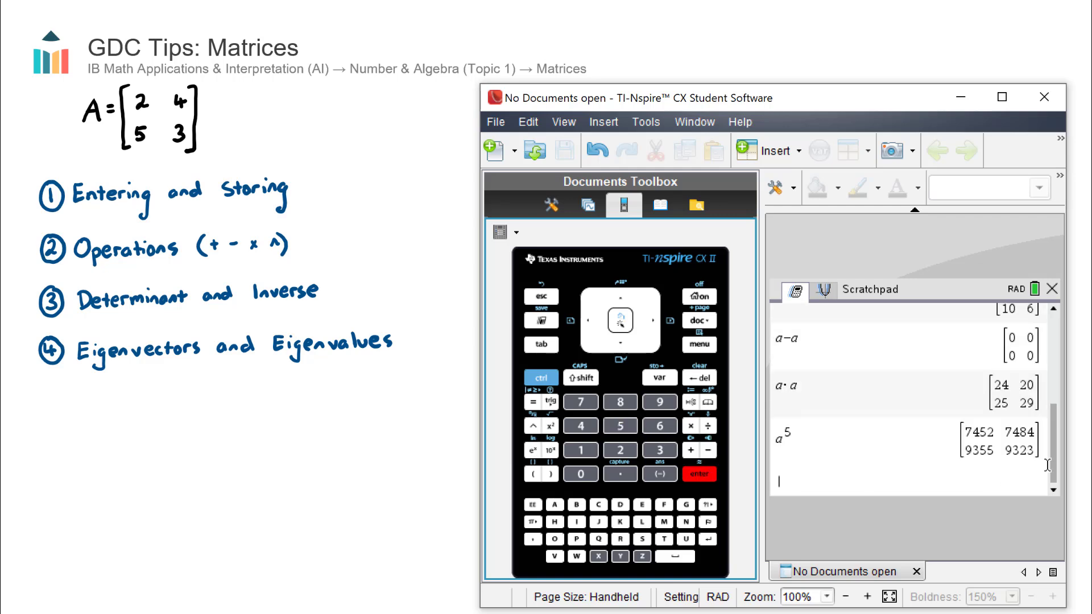
{"action": "mouse_move", "coordinate": [860, 395]}
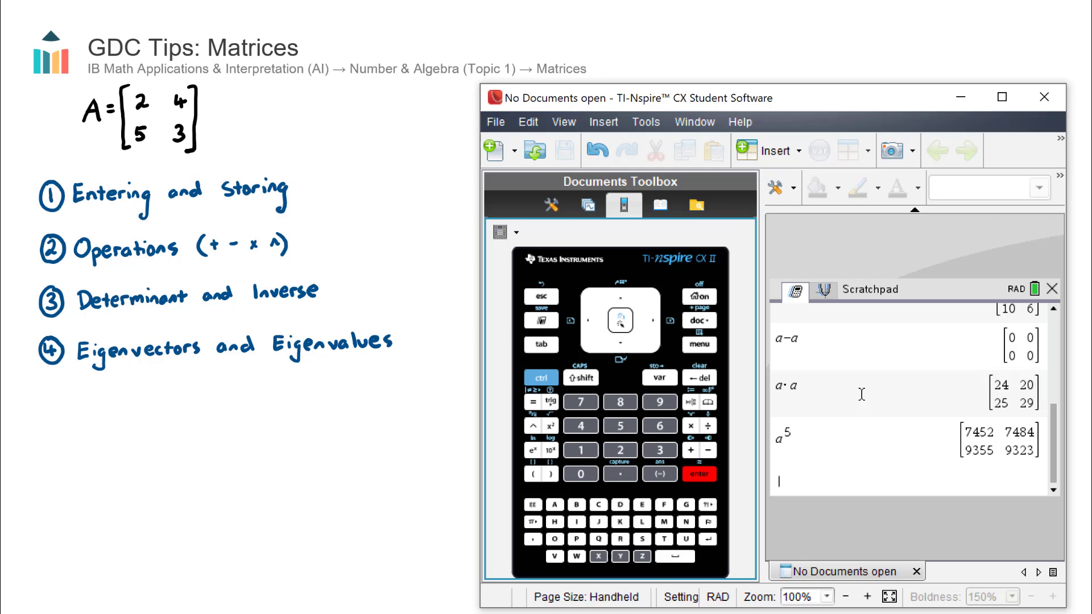
{"action": "mouse_move", "coordinate": [894, 471]}
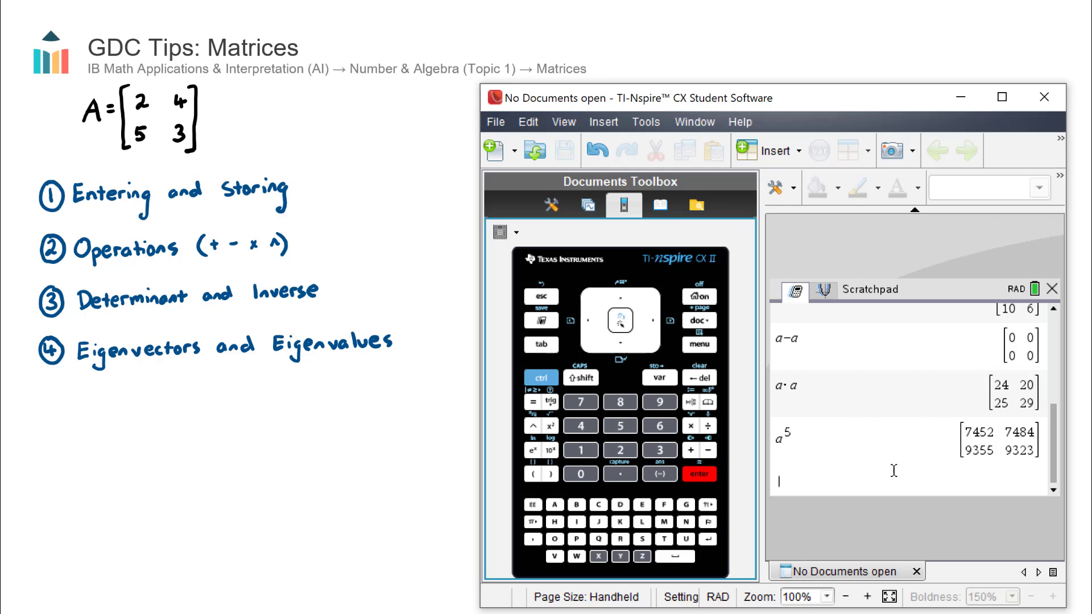
{"action": "mouse_move", "coordinate": [903, 442]}
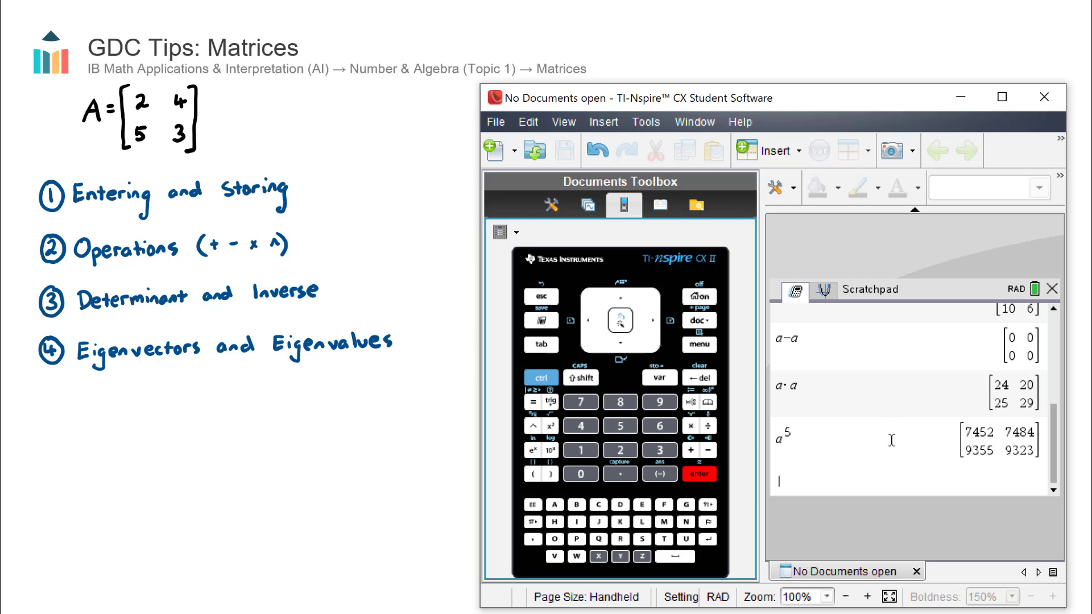
{"action": "mouse_move", "coordinate": [883, 367]}
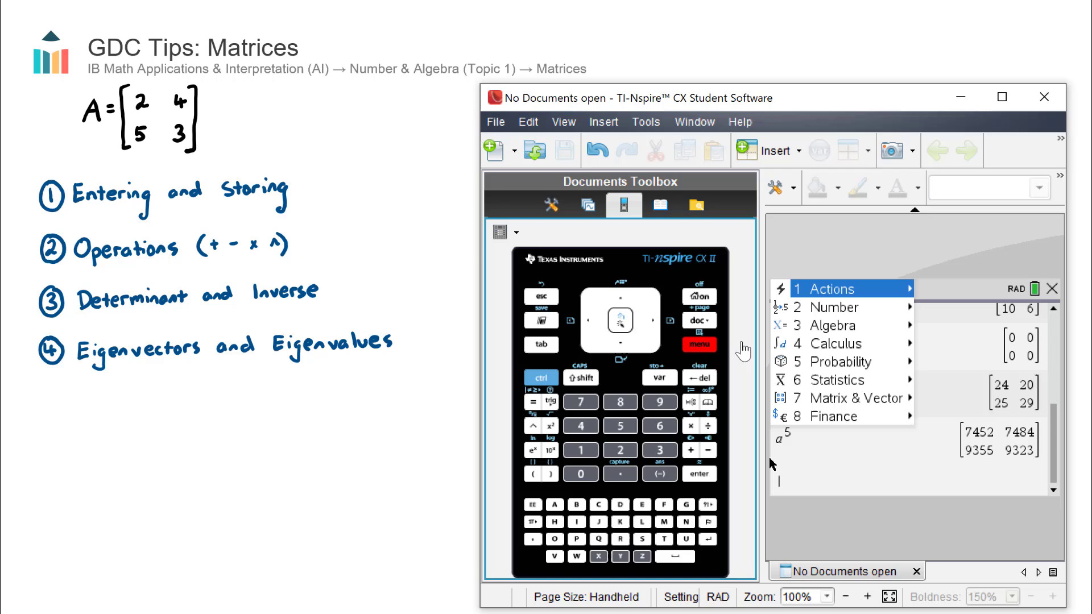
Evaluate det(a) from the Matrix & Vector menu, returning −14
{"action": "left_click", "coordinate": [836, 398]}
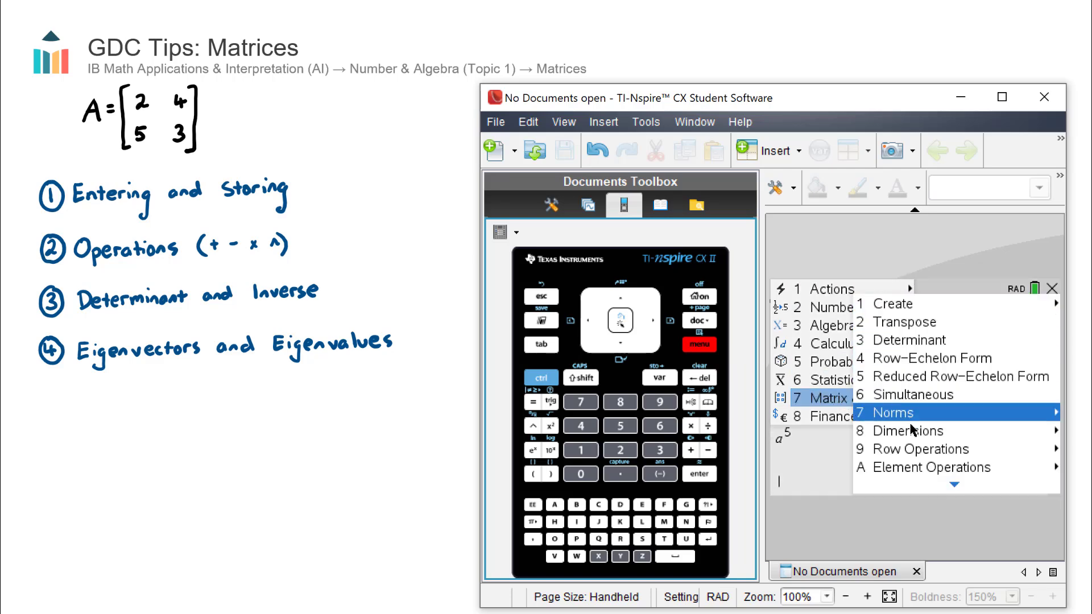
{"action": "mouse_move", "coordinate": [905, 321]}
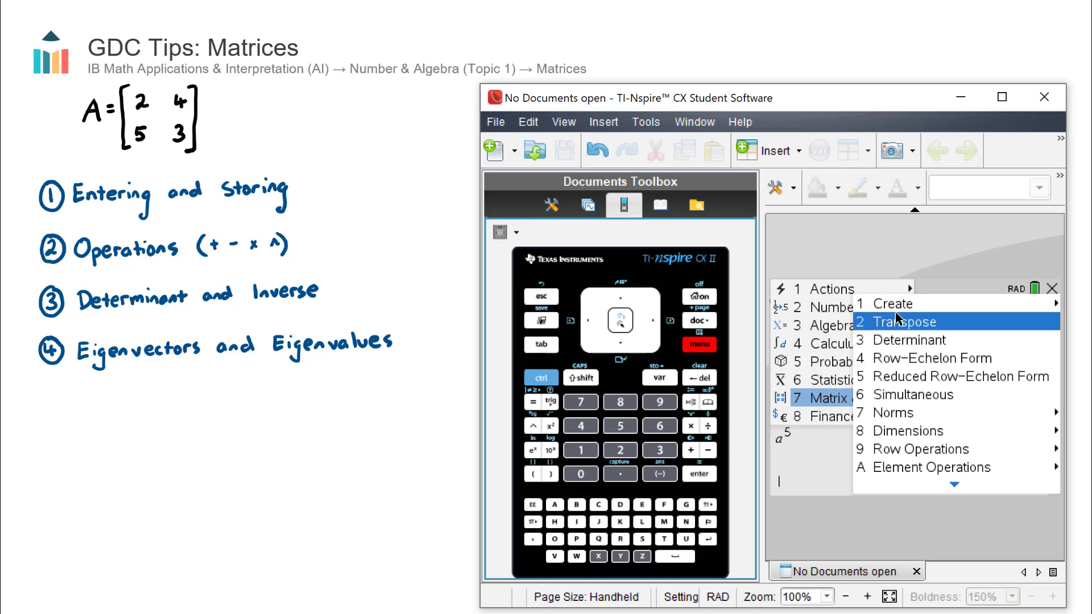
{"action": "mouse_move", "coordinate": [905, 430]}
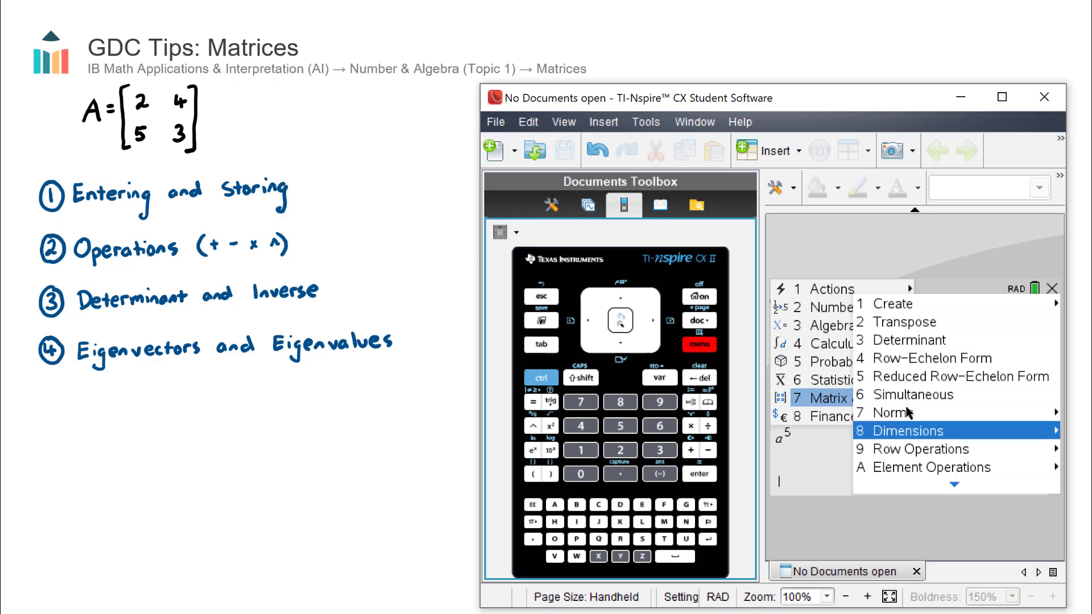
{"action": "mouse_move", "coordinate": [909, 340]}
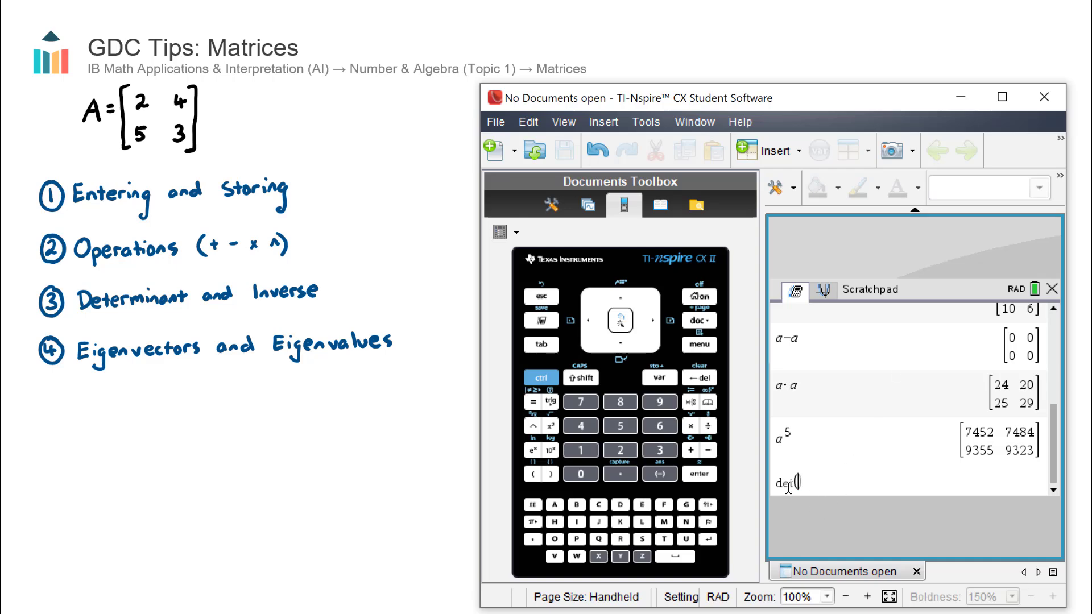
{"action": "left_click", "coordinate": [553, 504]}
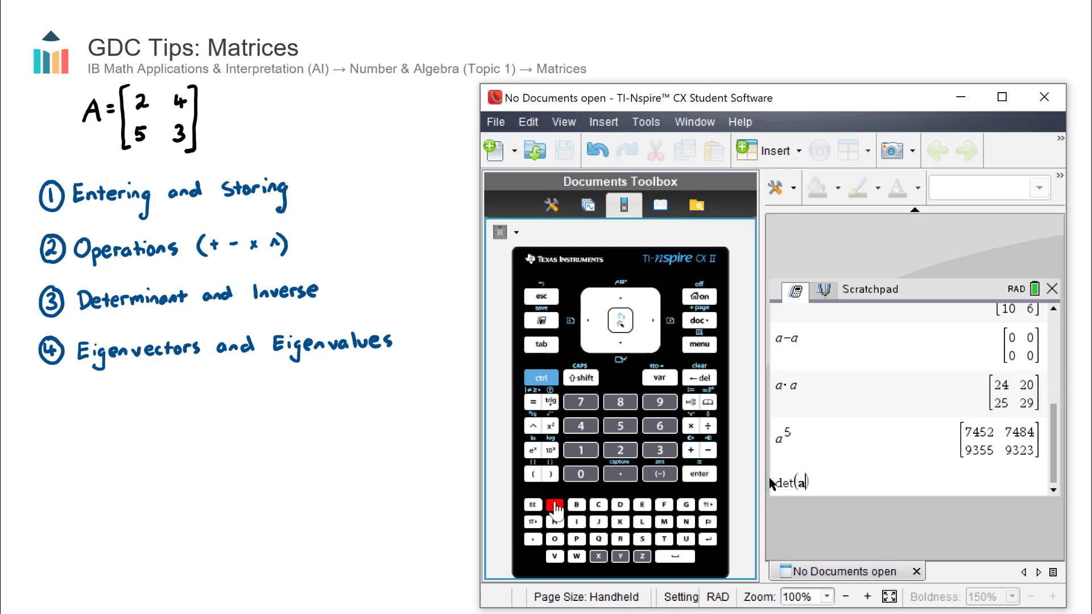
{"action": "left_click", "coordinate": [697, 473]}
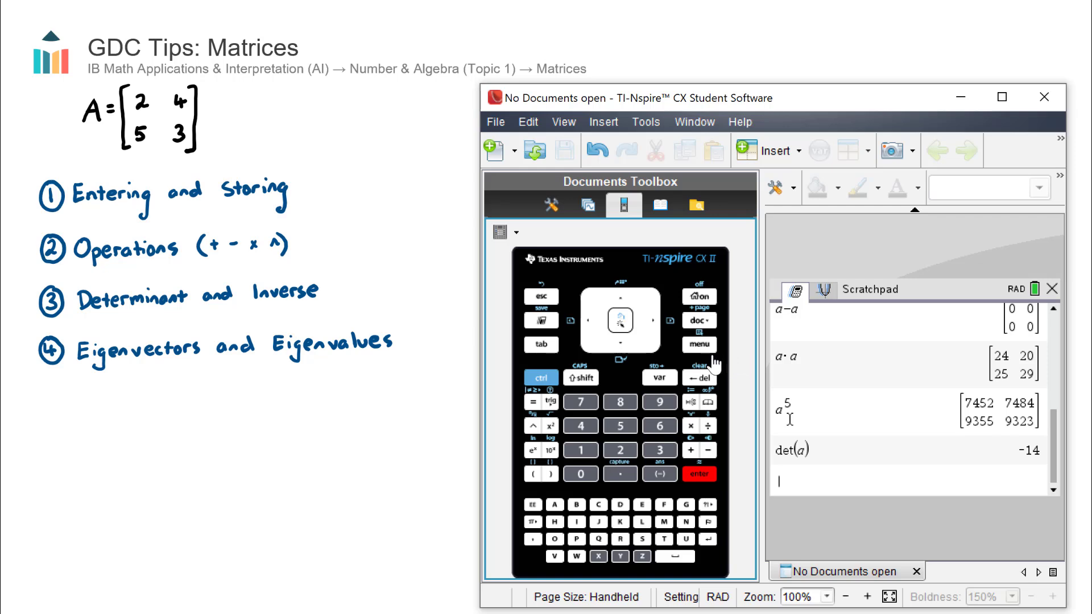
{"action": "mouse_move", "coordinate": [554, 512]}
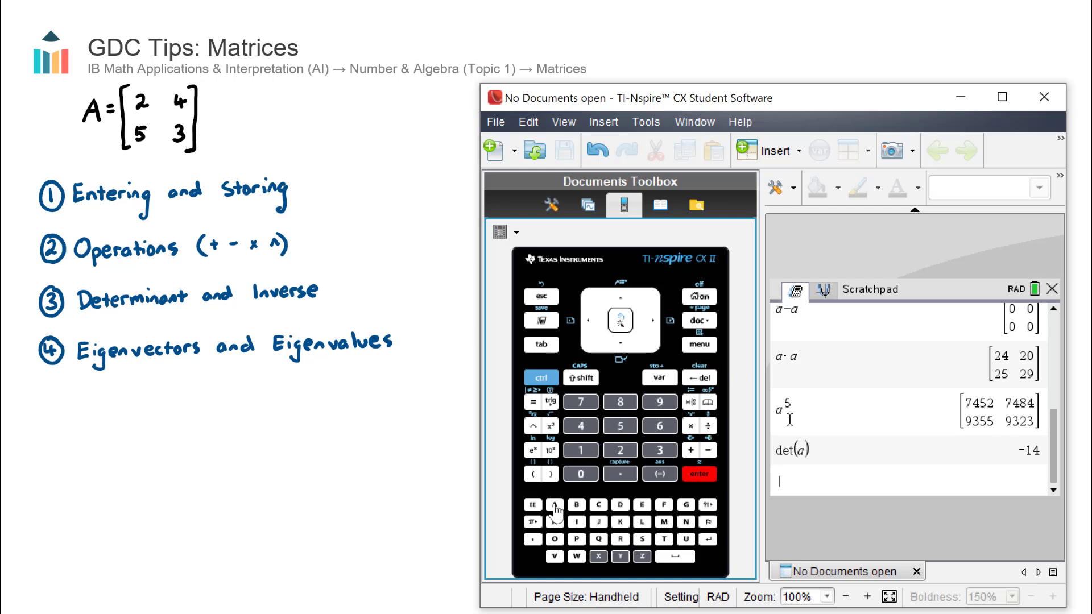
Evaluate a^-1, giving [-3/14 2/7; 5/14 -1/7]
{"action": "left_click", "coordinate": [658, 474]}
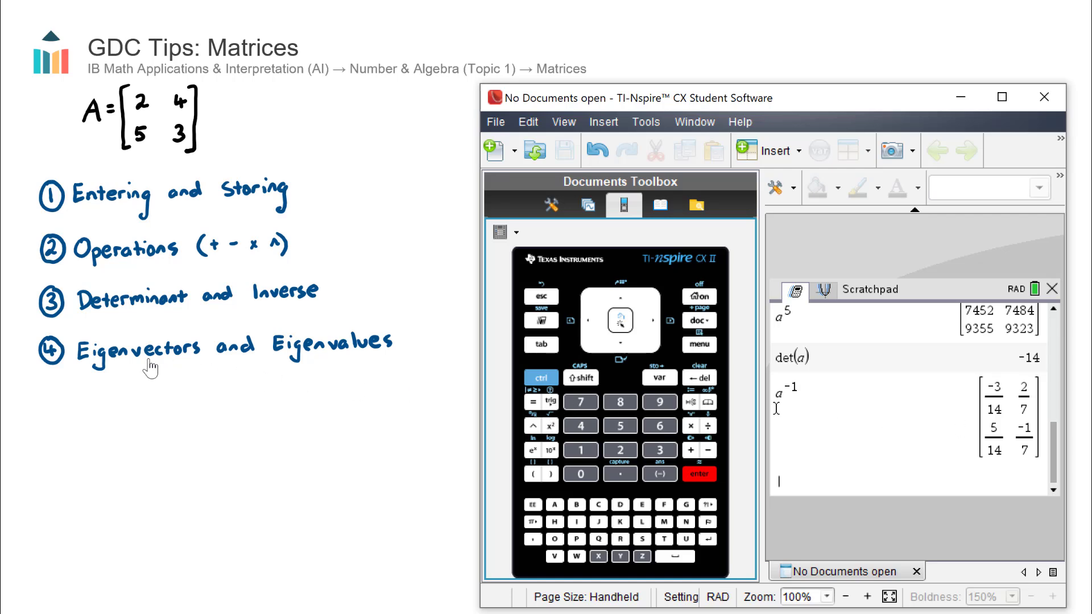
{"action": "mouse_move", "coordinate": [258, 351]}
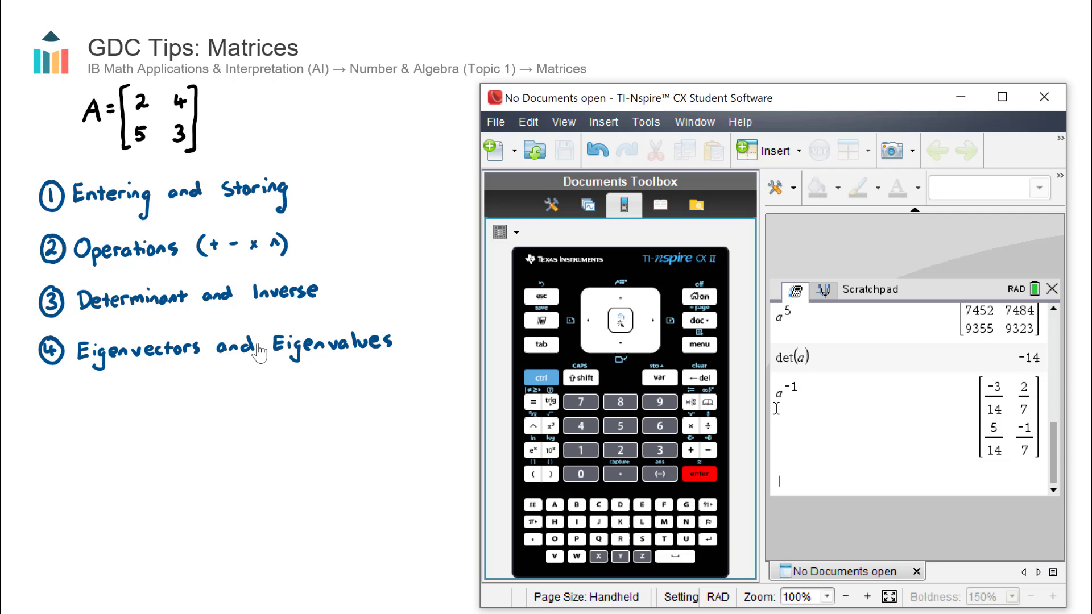
{"action": "mouse_move", "coordinate": [293, 338]}
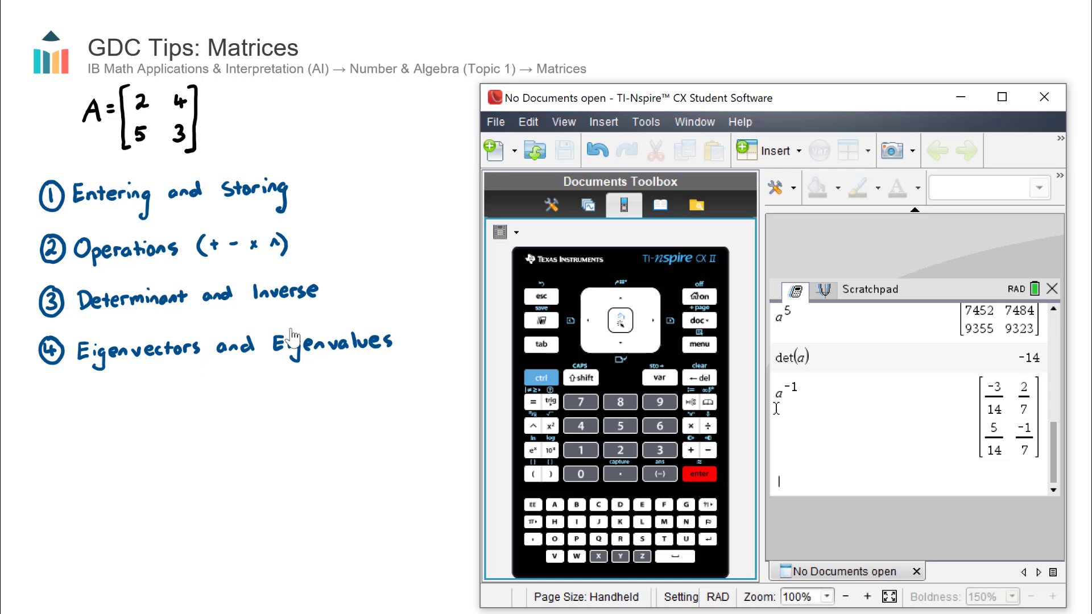
{"action": "mouse_move", "coordinate": [312, 357]}
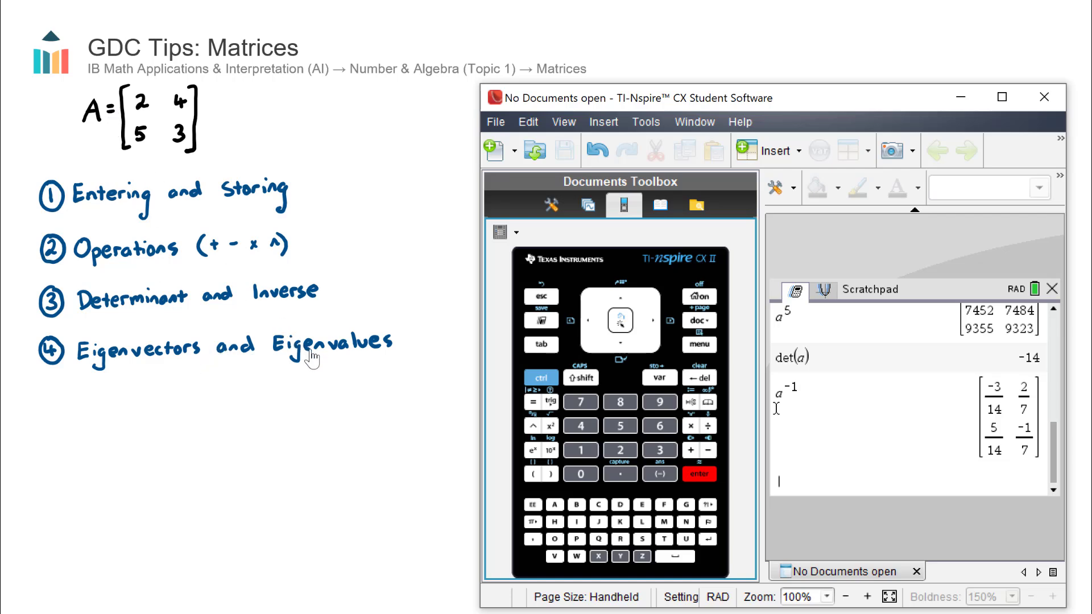
{"action": "mouse_move", "coordinate": [698, 345]}
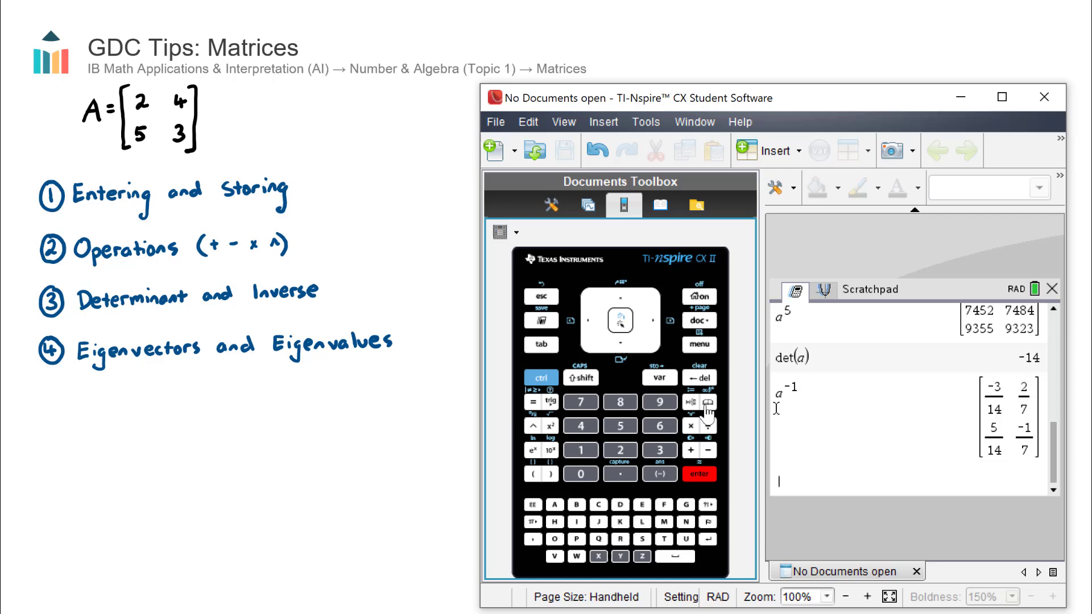
Pick eigVl( from the catalog and evaluate eigVl(a) to get {-2., 7.}
{"action": "left_click", "coordinate": [706, 401]}
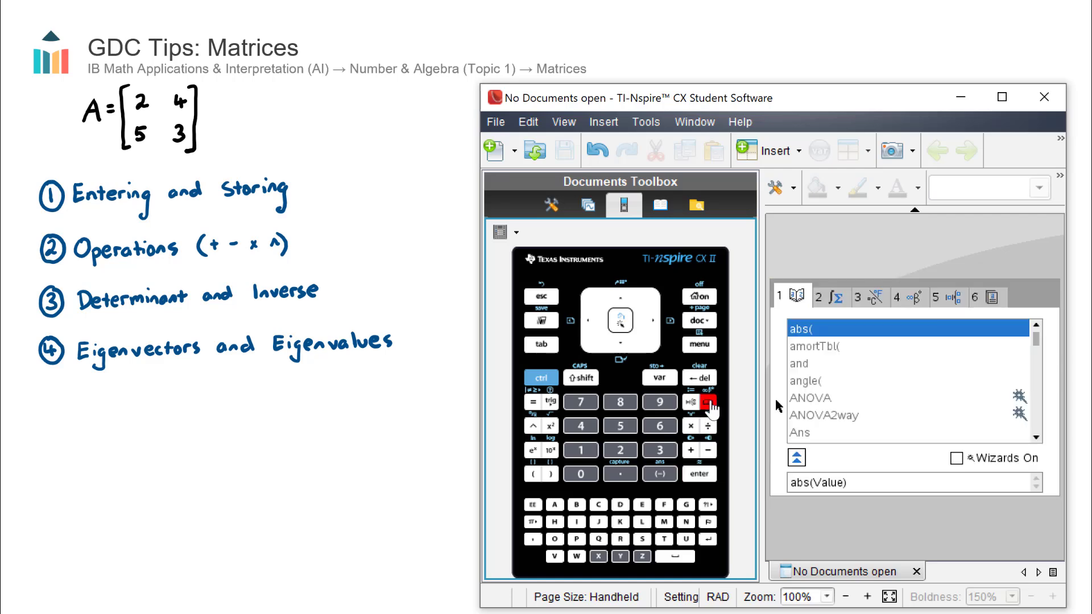
{"action": "left_click", "coordinate": [642, 505]}
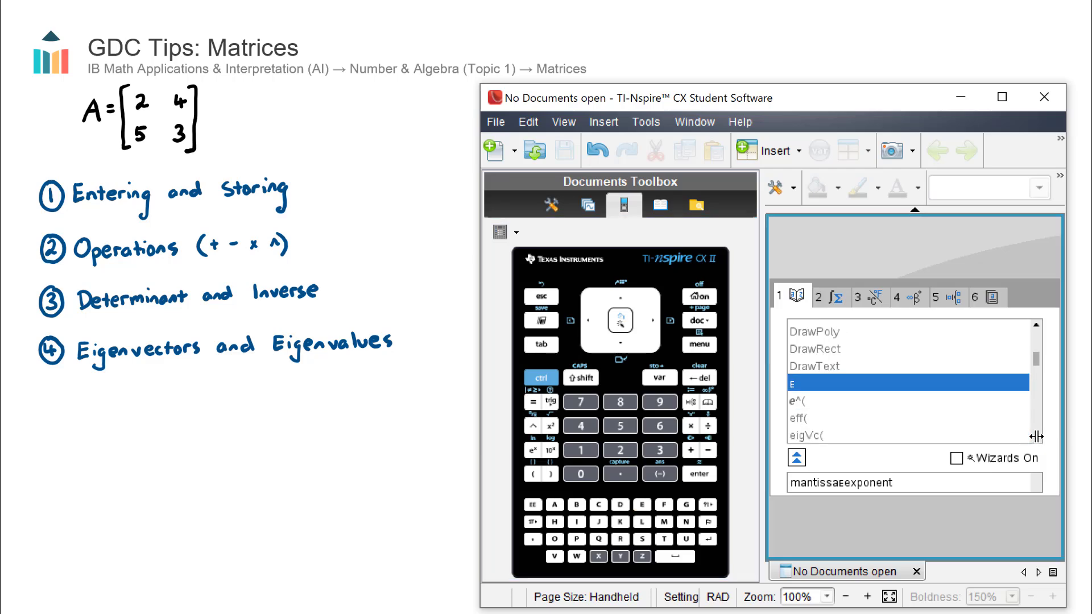
{"action": "scroll", "scroll_direction": "down", "scroll_amount": 3}
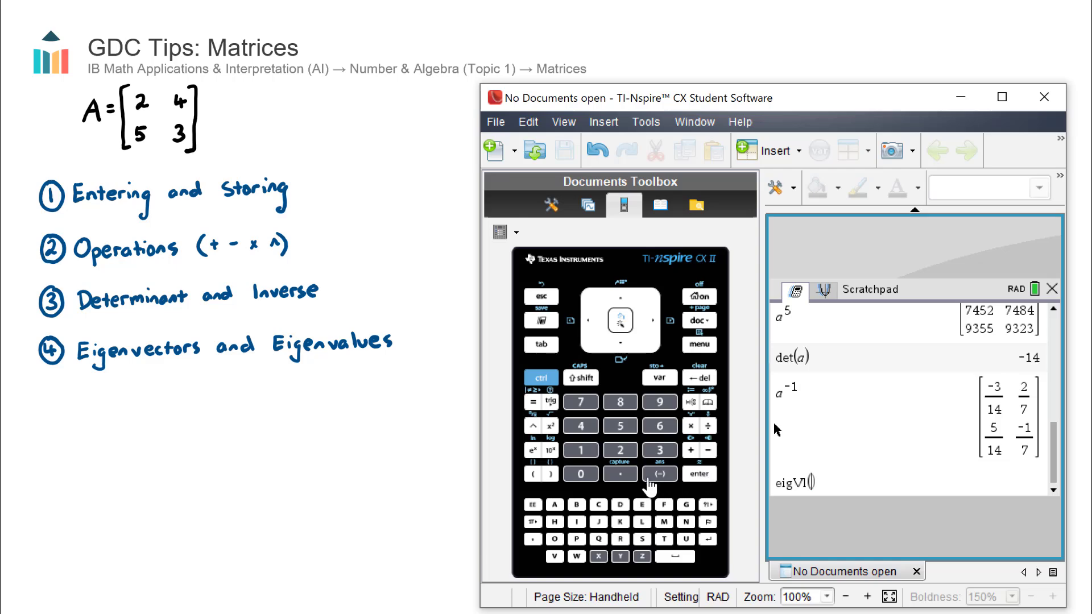
{"action": "left_click", "coordinate": [557, 504]}
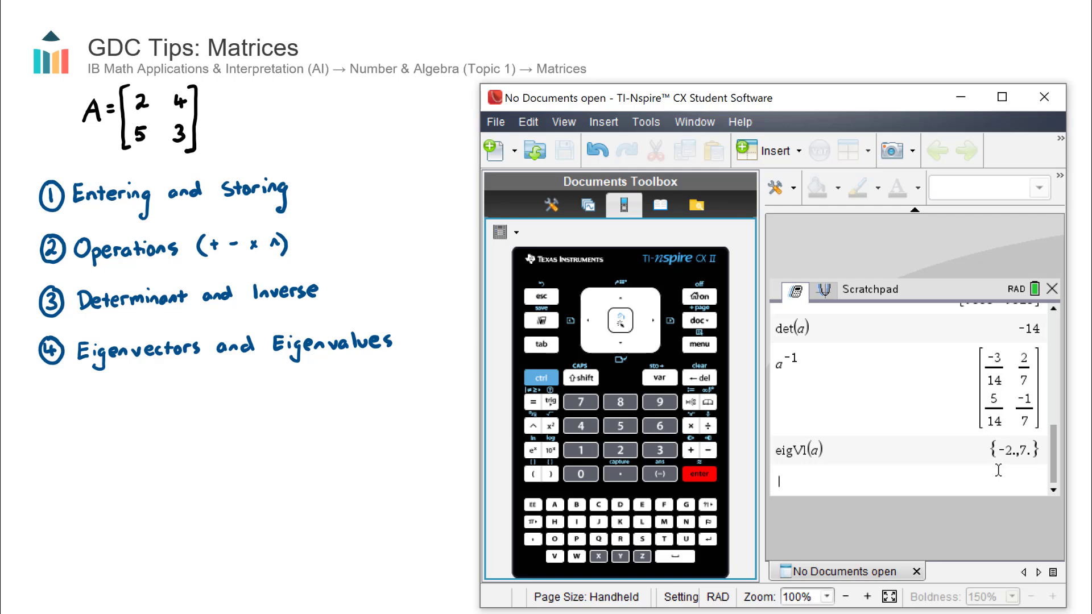
{"action": "mouse_move", "coordinate": [1000, 469]}
{"action": "type", "text": "eigVc()"}
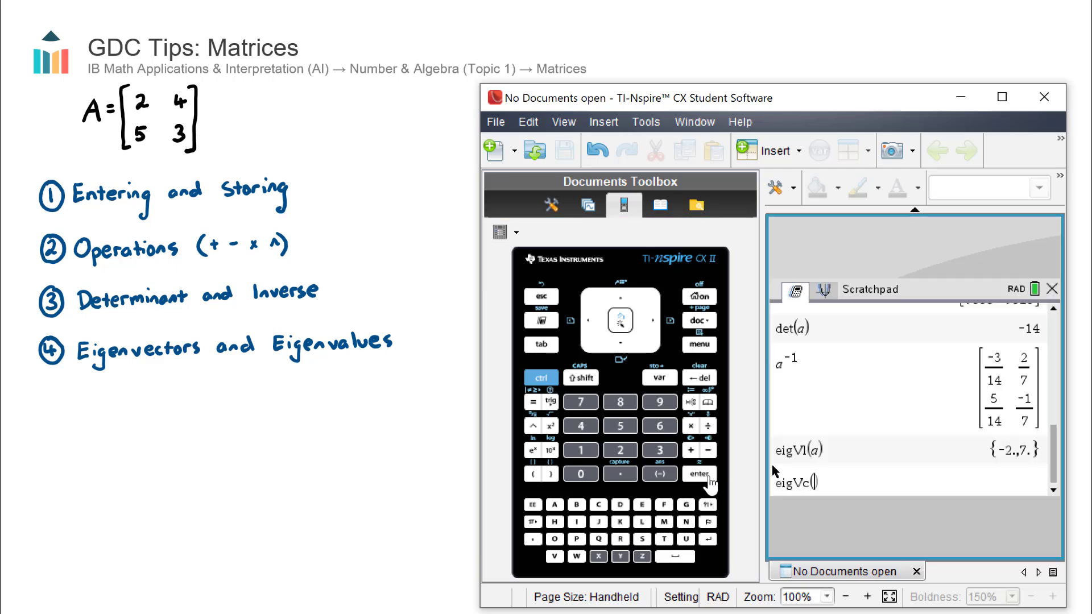
Evaluate eigVc(a), giving a 2×2 matrix of decimals such as -0.707106781187
{"action": "left_click", "coordinate": [553, 504]}
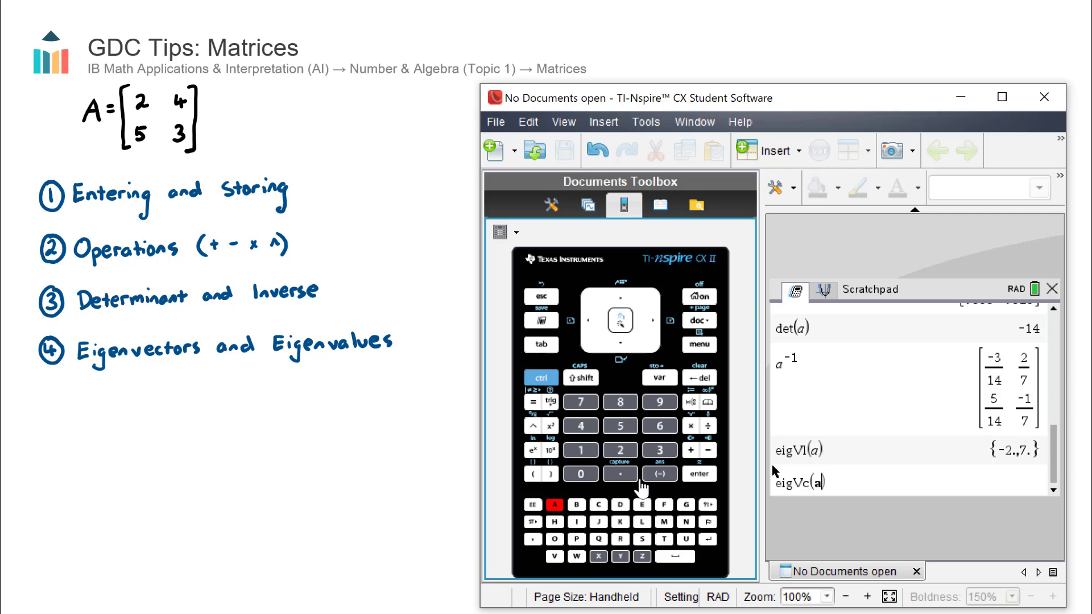
{"action": "left_click", "coordinate": [697, 474]}
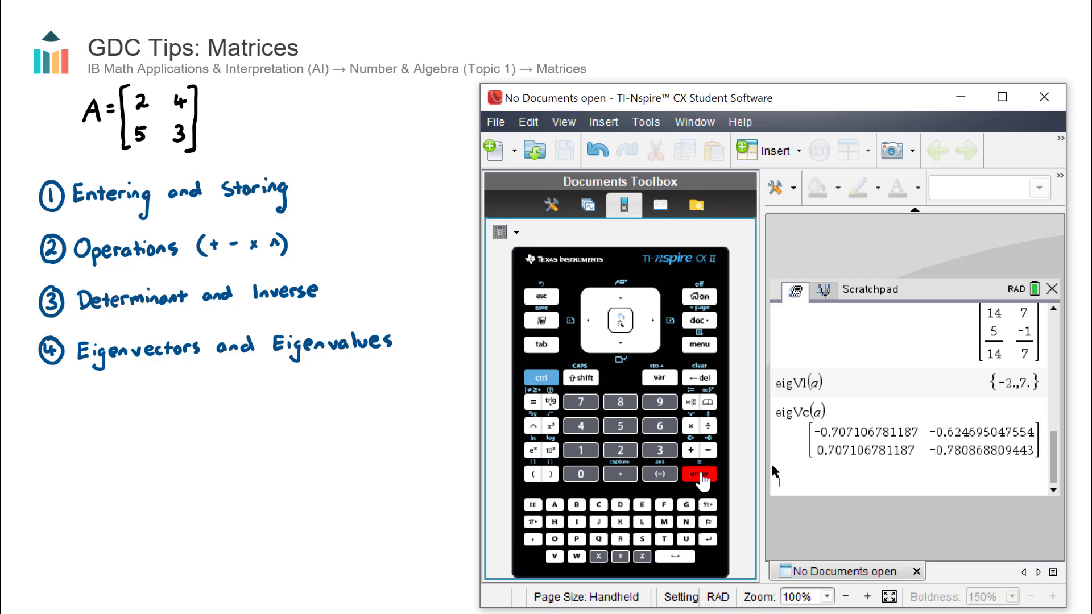
{"action": "mouse_move", "coordinate": [751, 479]}
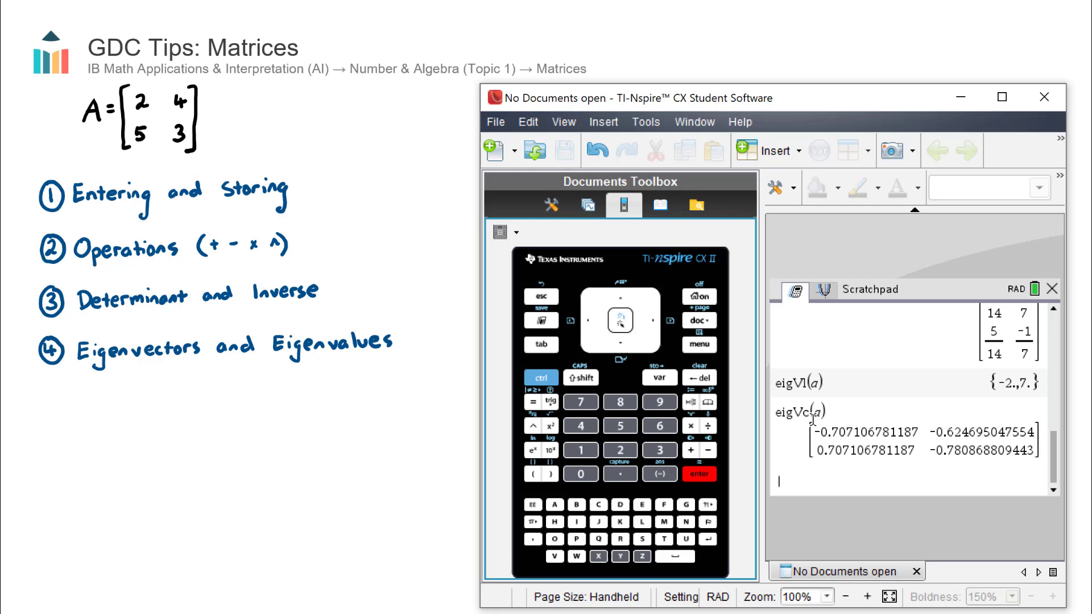
{"action": "mouse_move", "coordinate": [826, 414]}
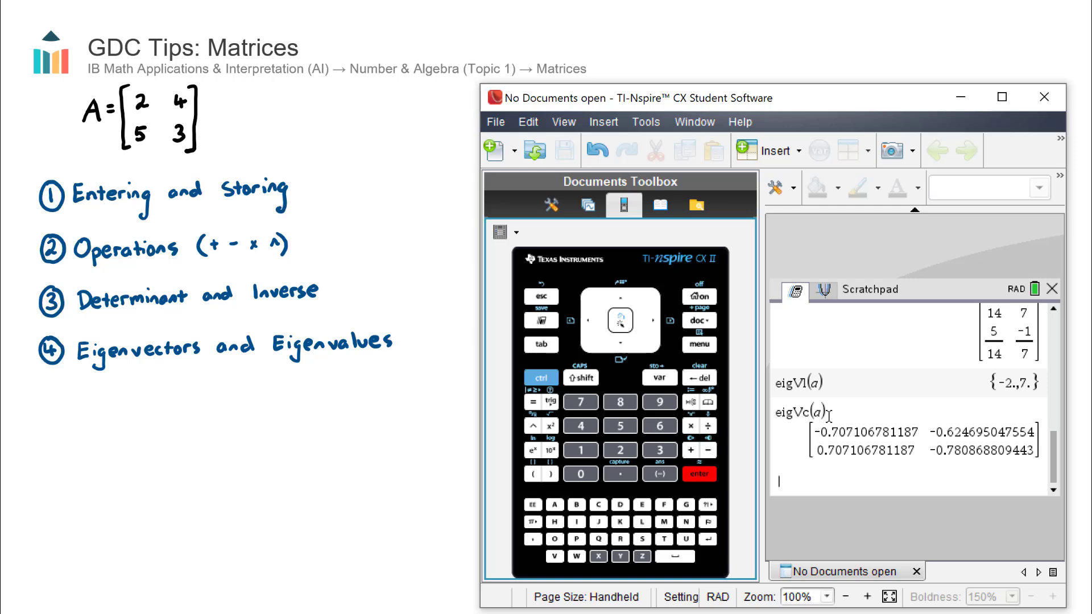
{"action": "mouse_move", "coordinate": [976, 427]}
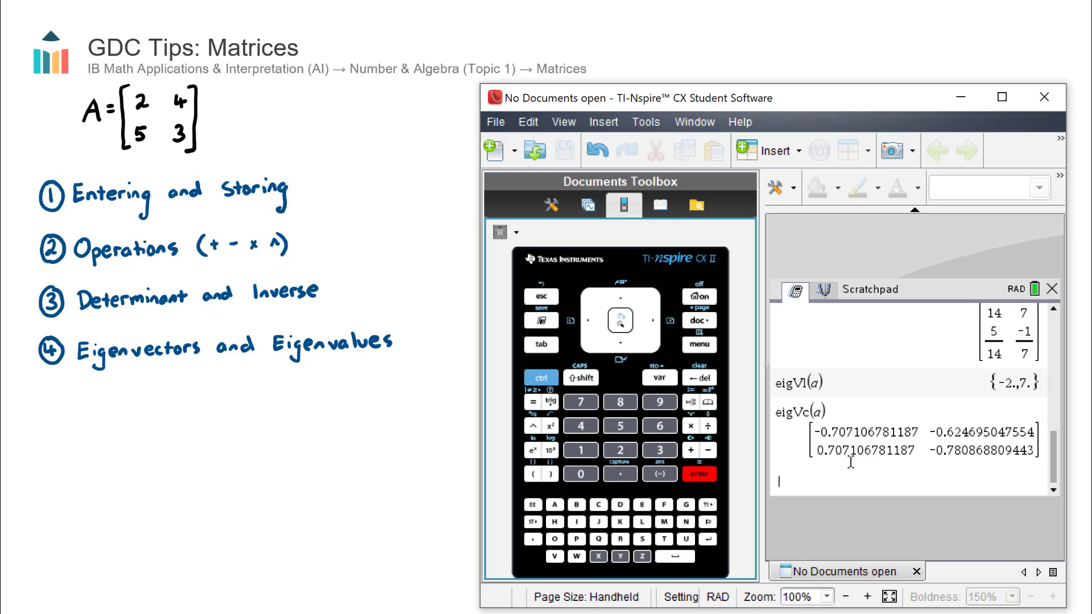
{"action": "mouse_move", "coordinate": [902, 458]}
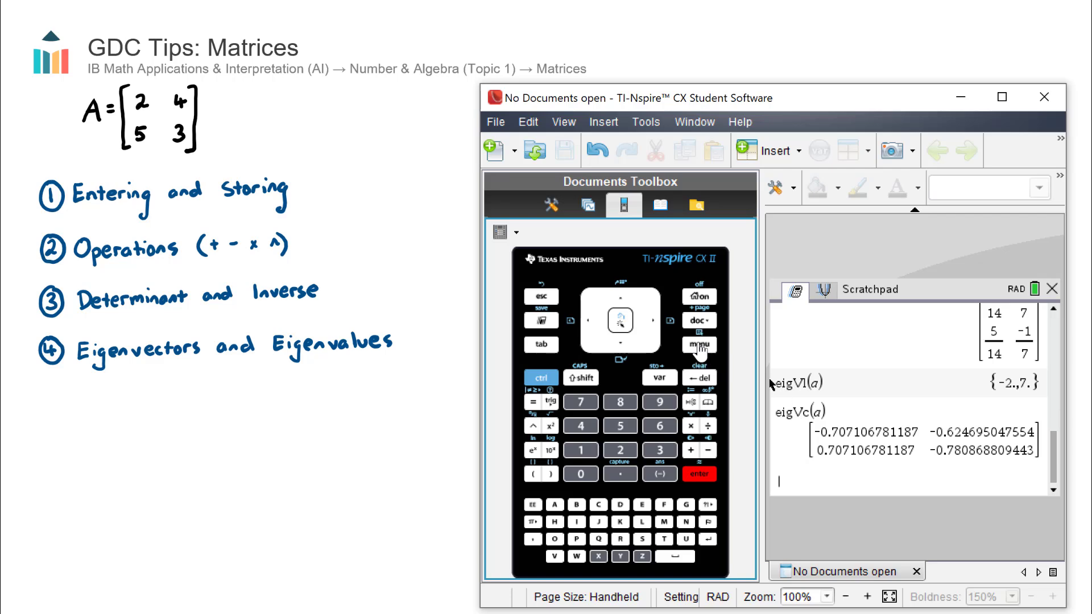
Show the Matrix & Vector menu with Transpose, Determinant and Row-Echelon Form over the results
{"action": "left_click", "coordinate": [698, 344]}
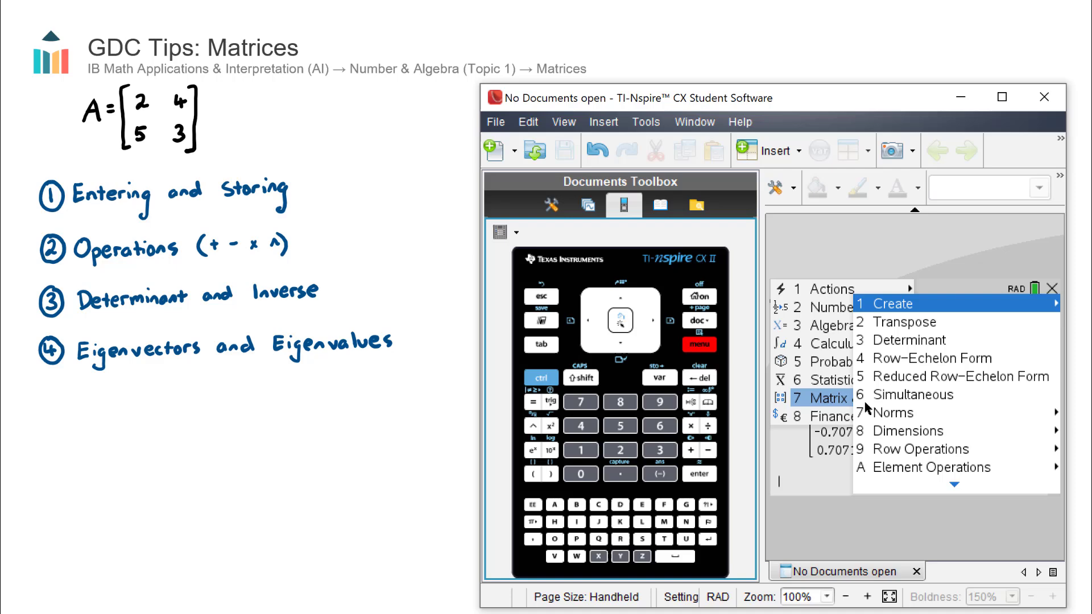